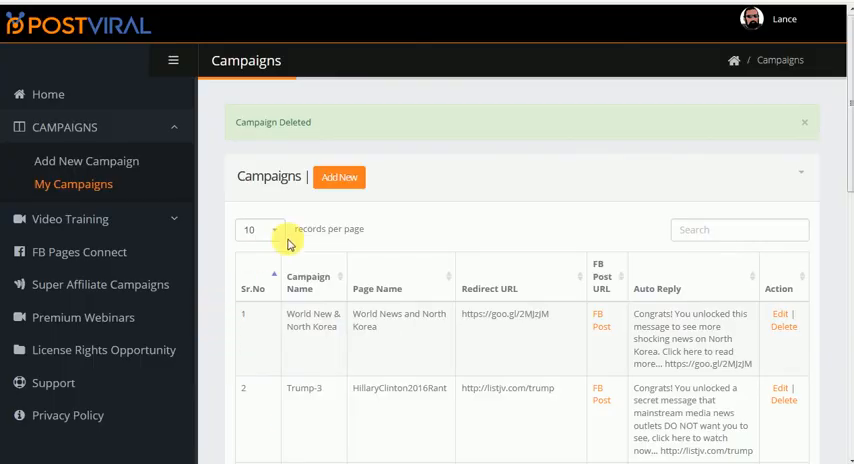
mouse_move(84, 246)
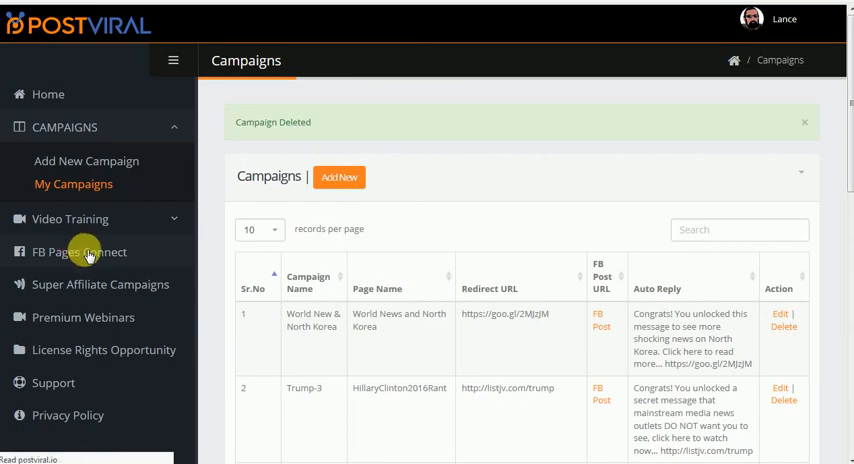
Show the connected Facebook pages and refresh their Facebook connection.
click(80, 252)
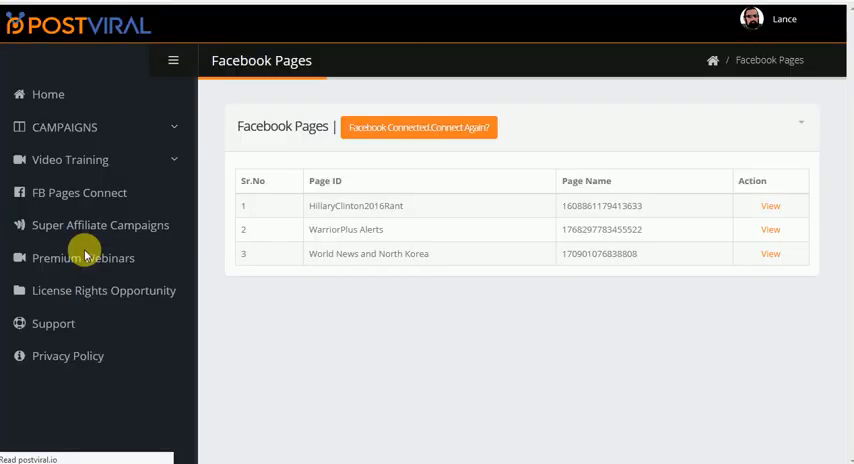
click(420, 128)
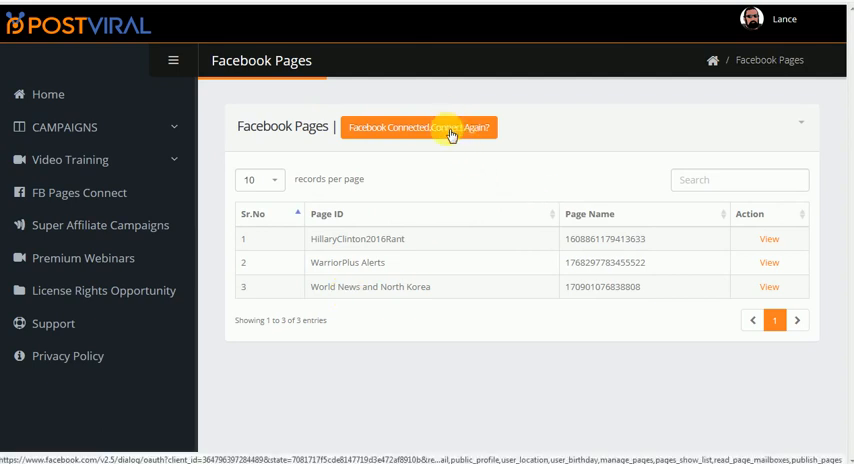
mouse_move(424, 176)
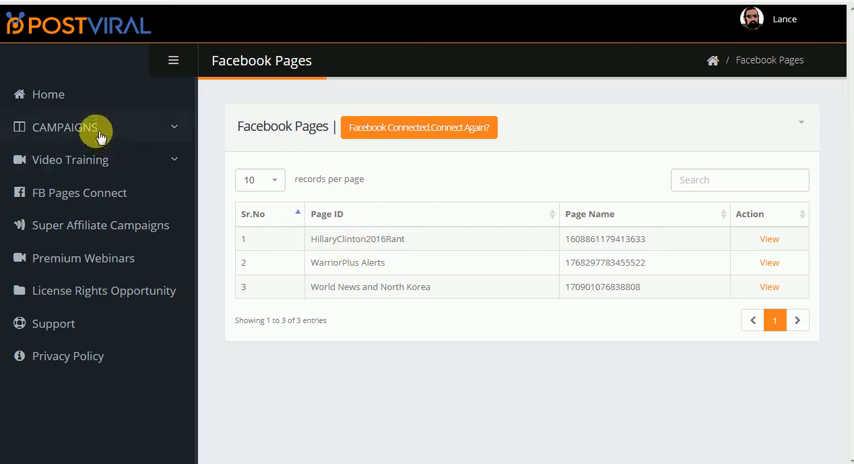
Show My Campaigns (World News, Trump-3, Viral 3) and expand the Video Training section.
click(64, 128)
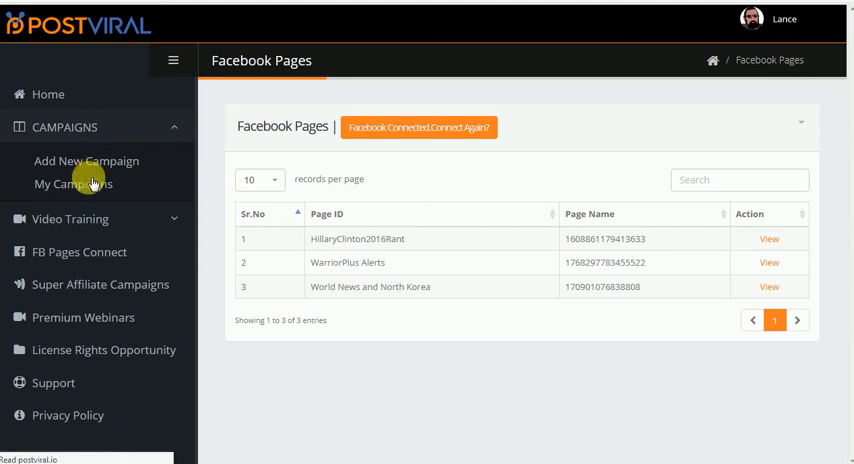
click(72, 184)
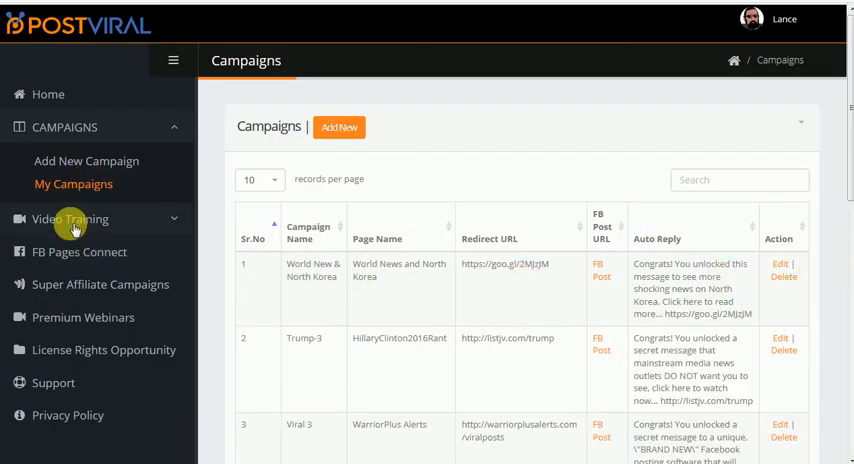
click(68, 220)
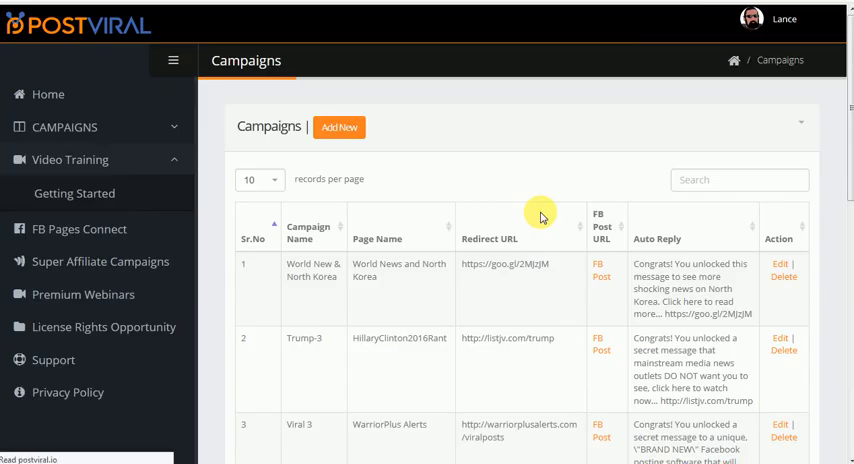
Browse the Getting Started training videos, then return to the connected Facebook pages.
click(74, 192)
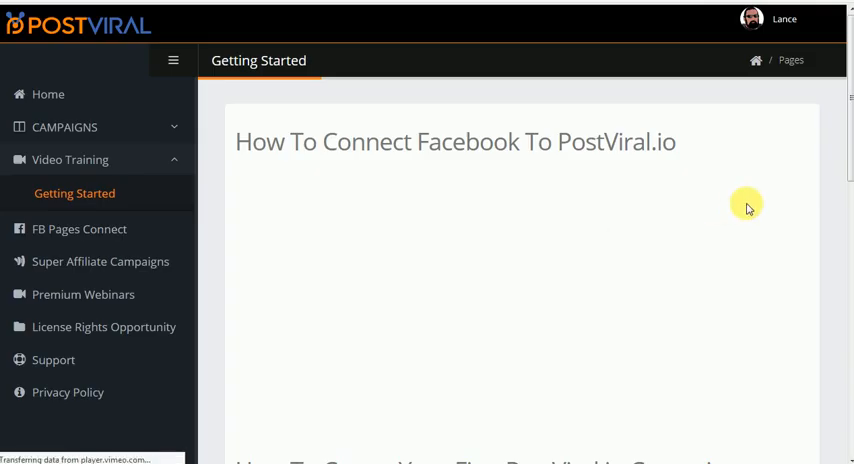
mouse_move(832, 136)
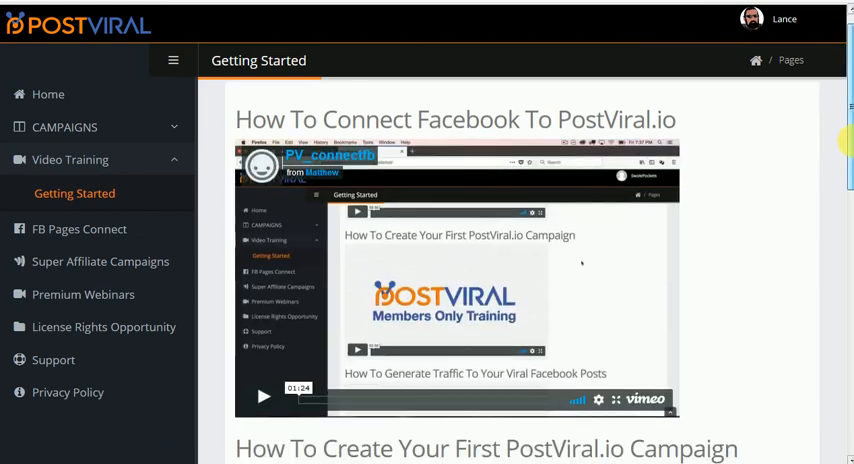
scroll(down, 3)
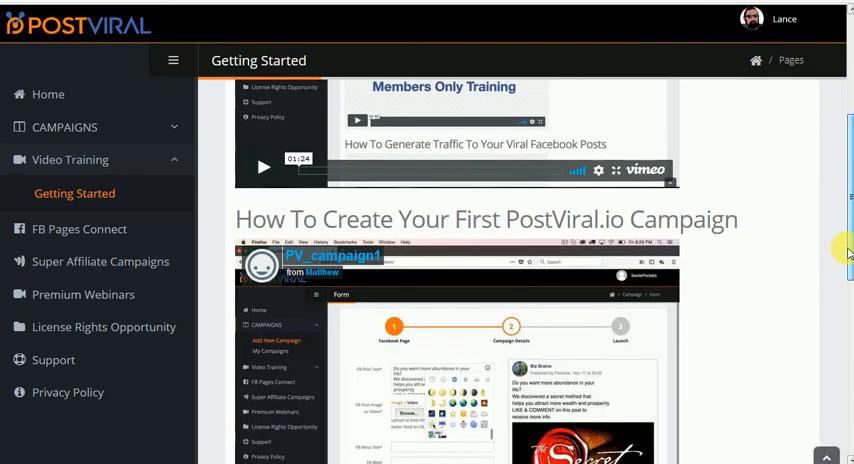
scroll(down, 3)
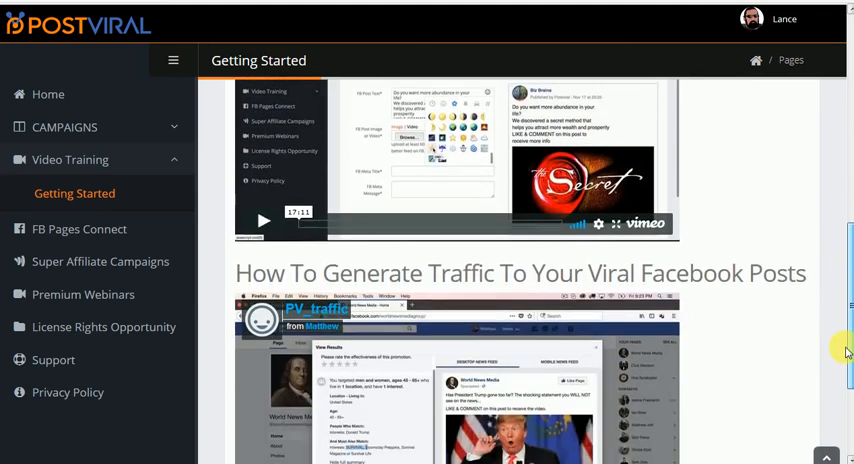
scroll(down, 3)
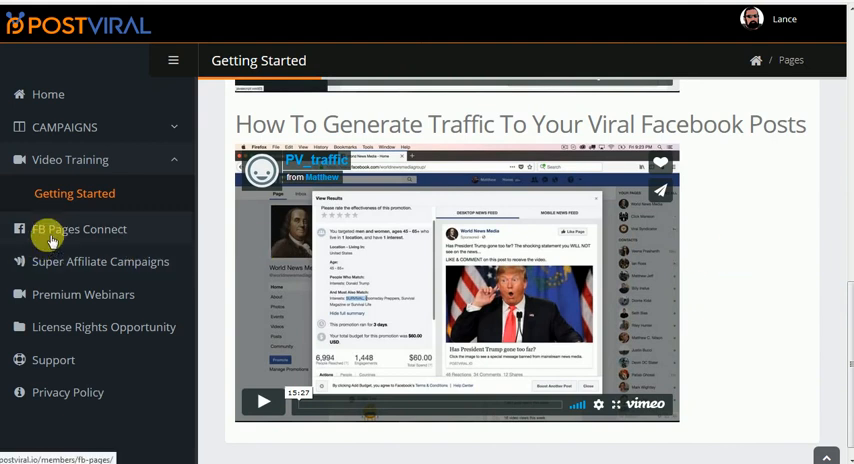
click(78, 228)
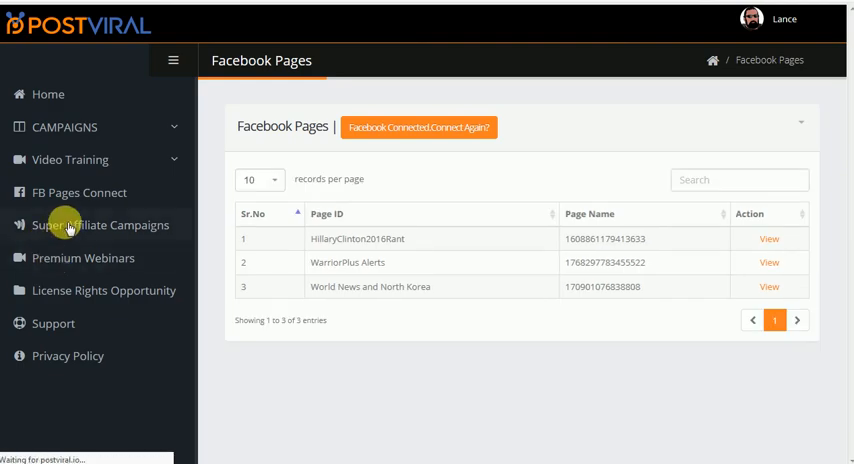
Check the locked Super Affiliate Campaigns page, then start a new campaign.
click(100, 224)
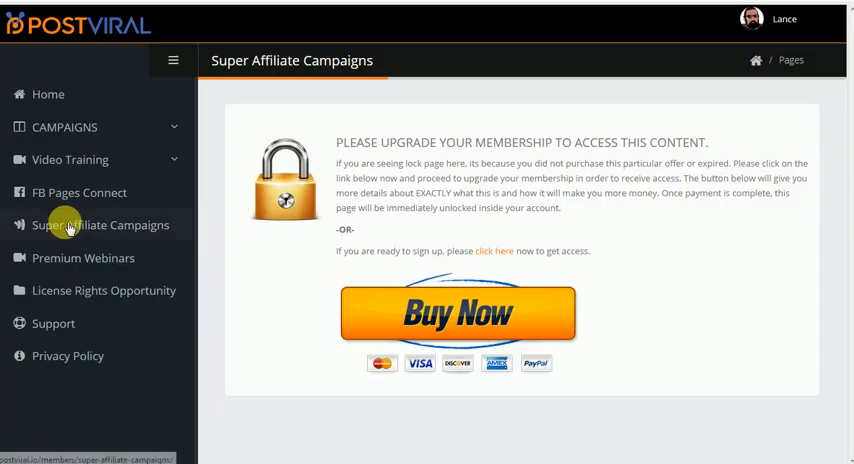
mouse_move(198, 282)
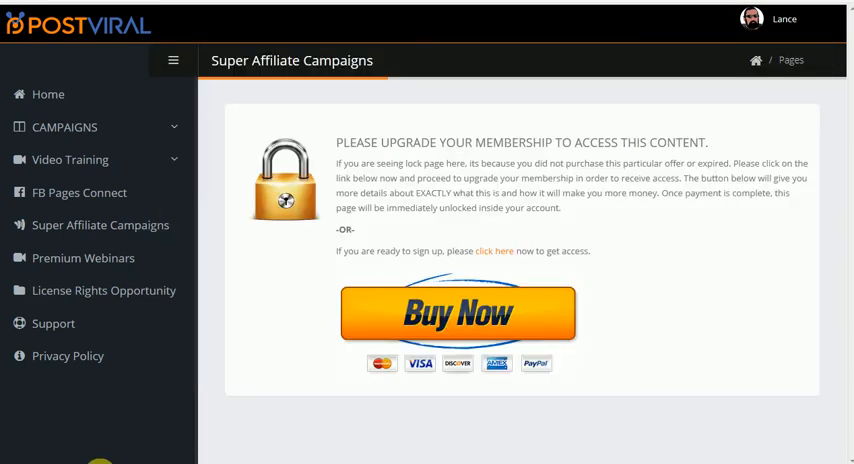
mouse_move(66, 236)
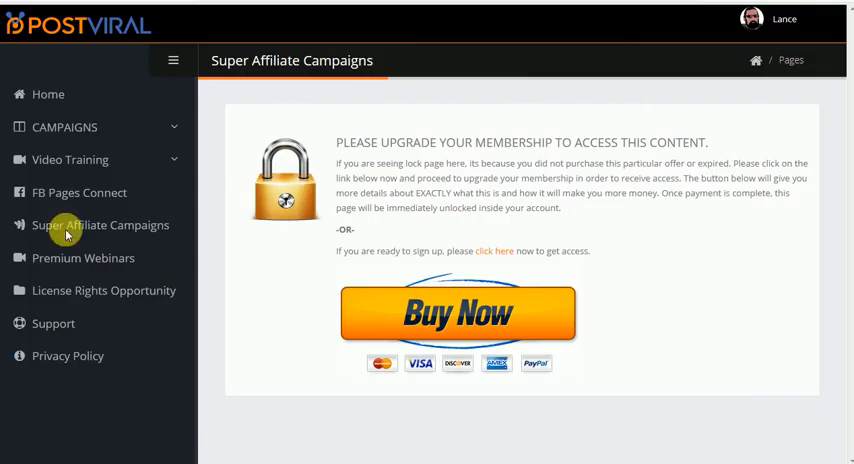
click(64, 128)
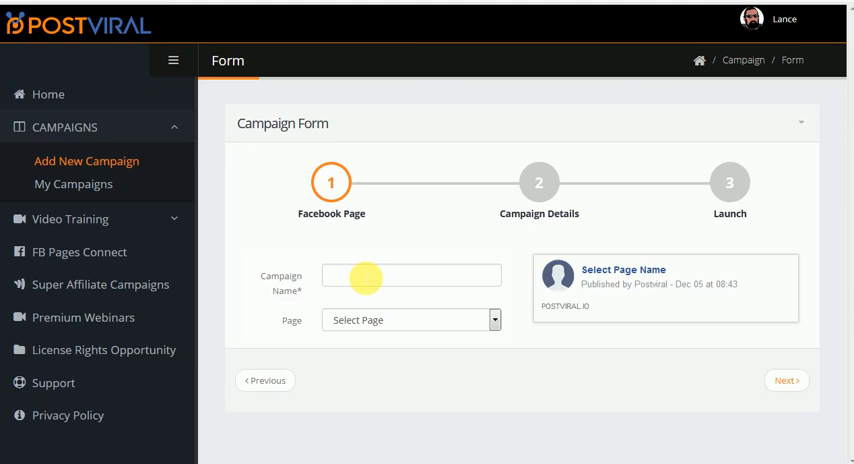
Name the campaign 'Podcasts - CB' and choose the WarriorPlus Alerts page.
click(410, 276)
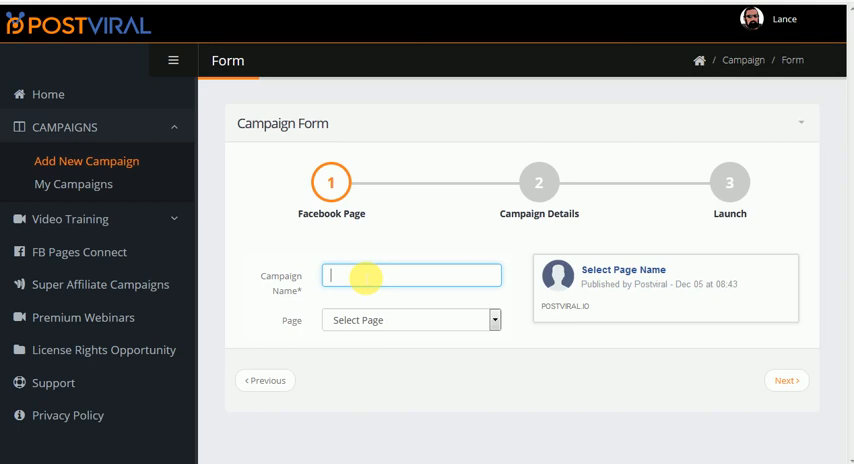
text(P)
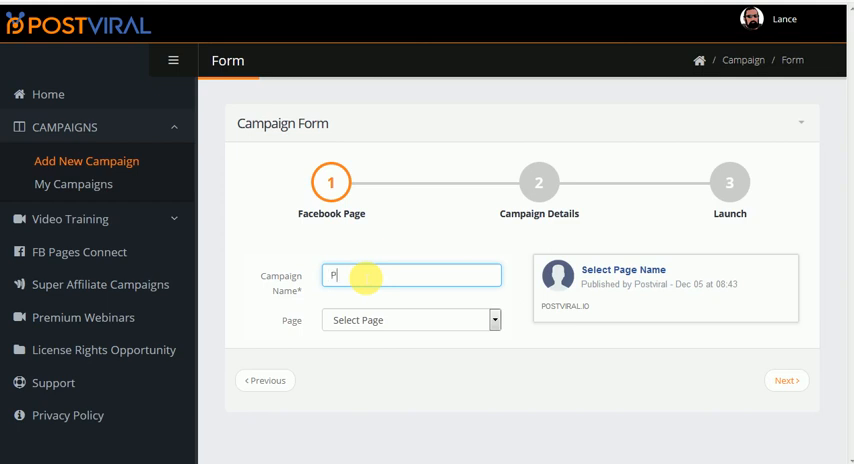
text(odcast)
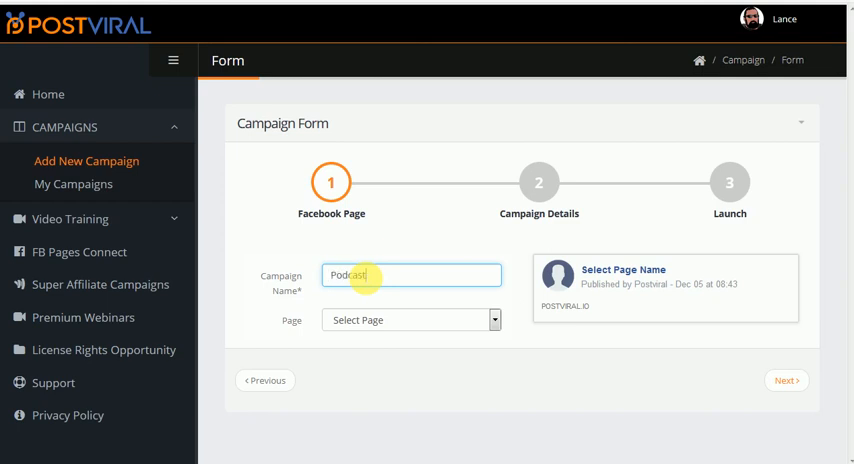
text(s)
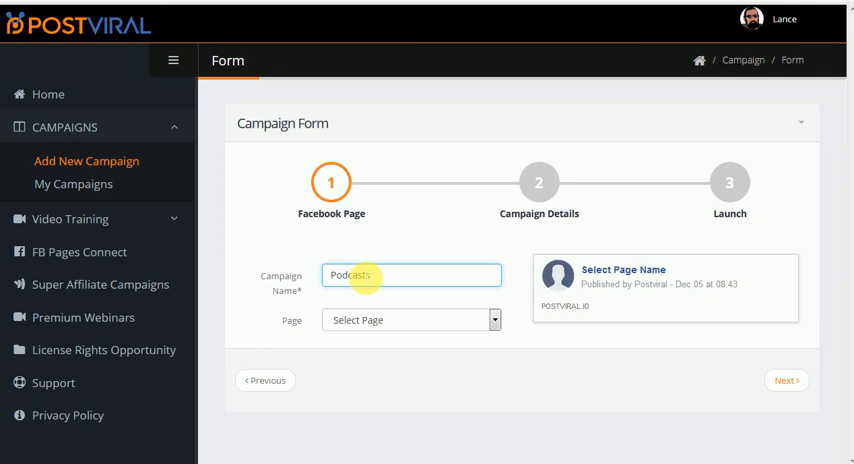
key(Backspace)
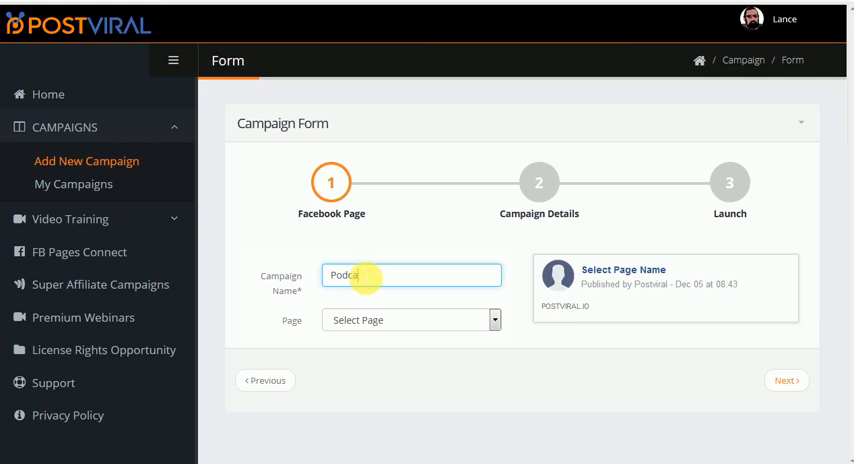
text(sts)
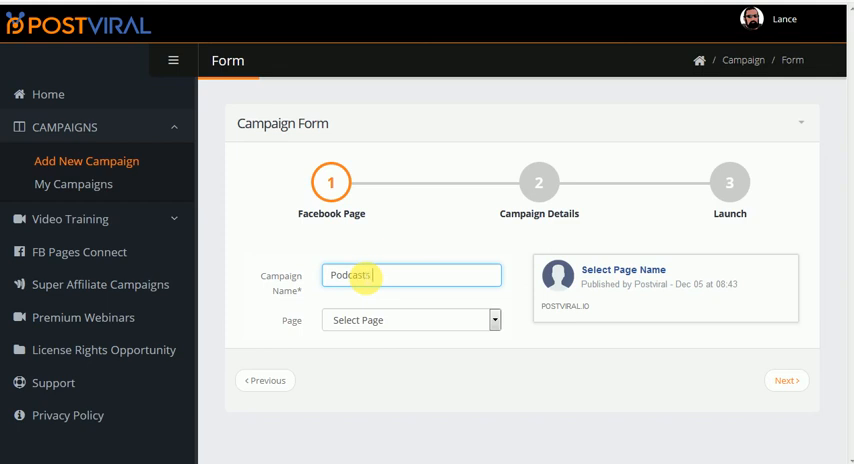
text(- CB)
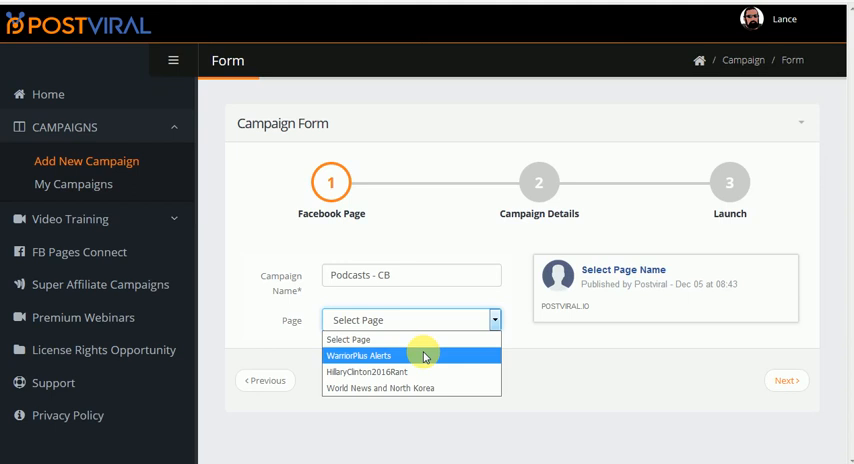
click(358, 356)
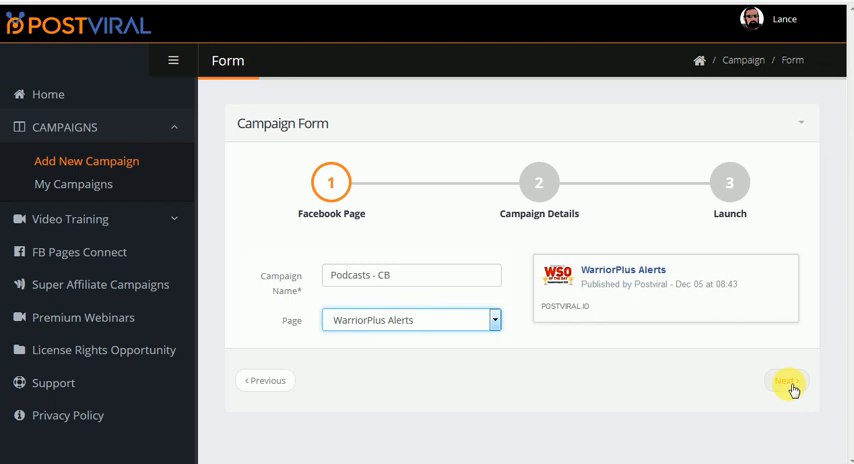
click(788, 380)
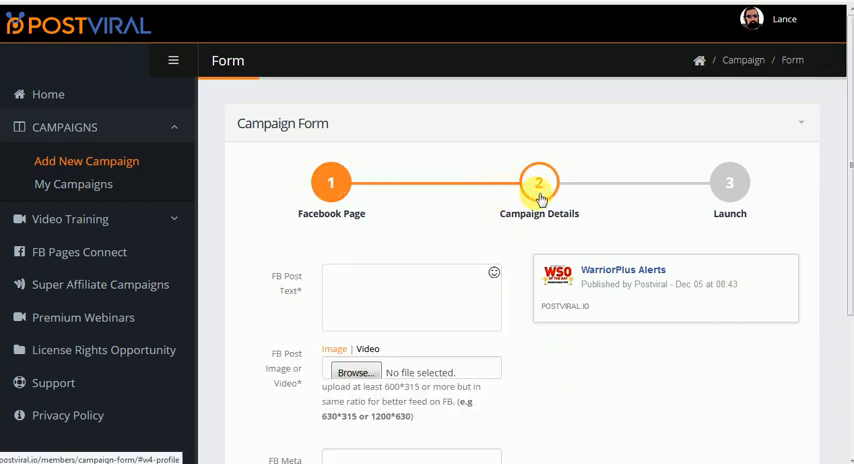
scroll(down, 3)
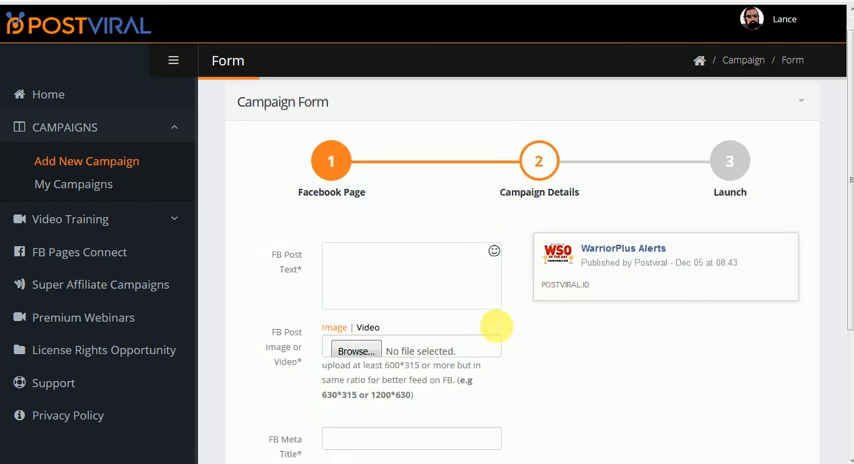
scroll(down, 3)
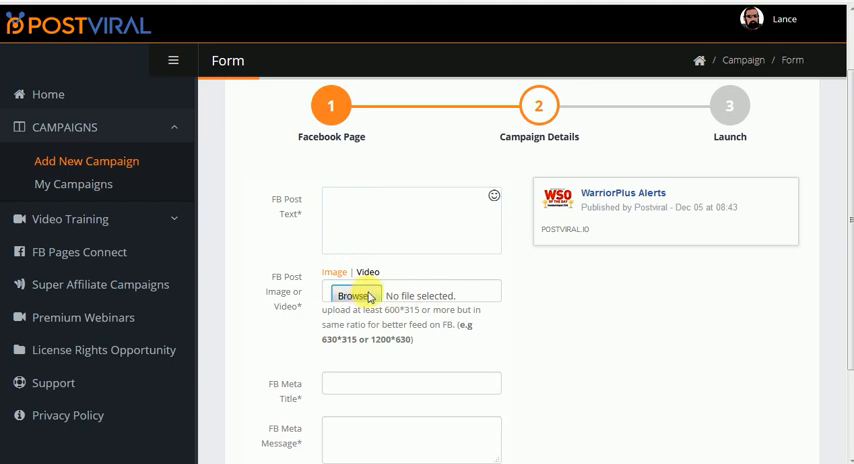
Browse to and select CB2.png as the post image.
click(356, 296)
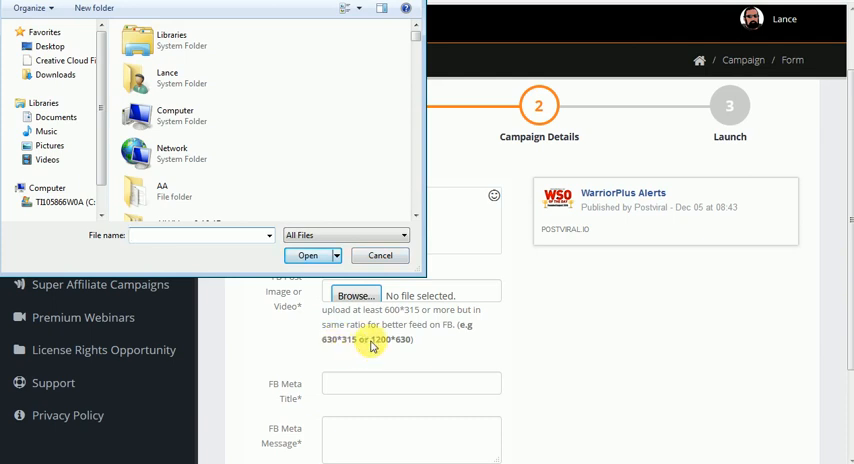
mouse_move(404, 344)
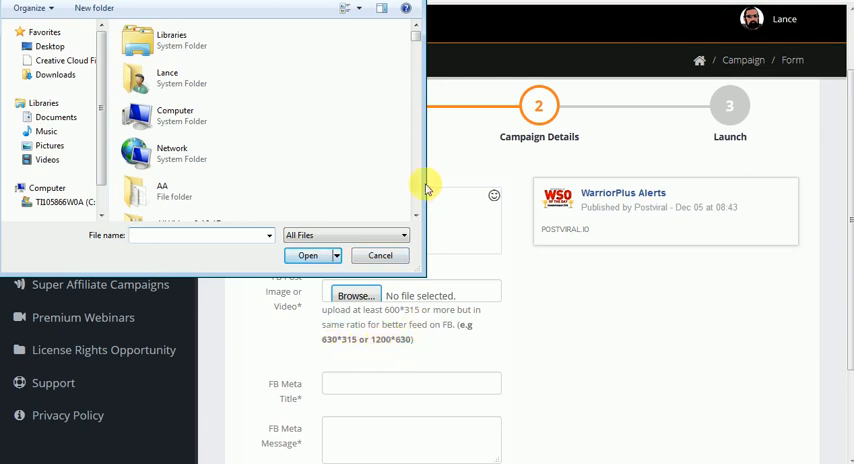
mouse_move(396, 52)
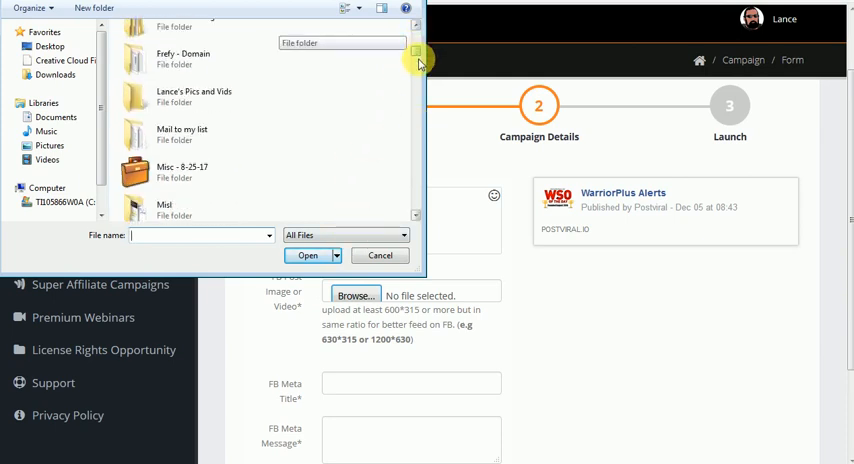
scroll(down, 3)
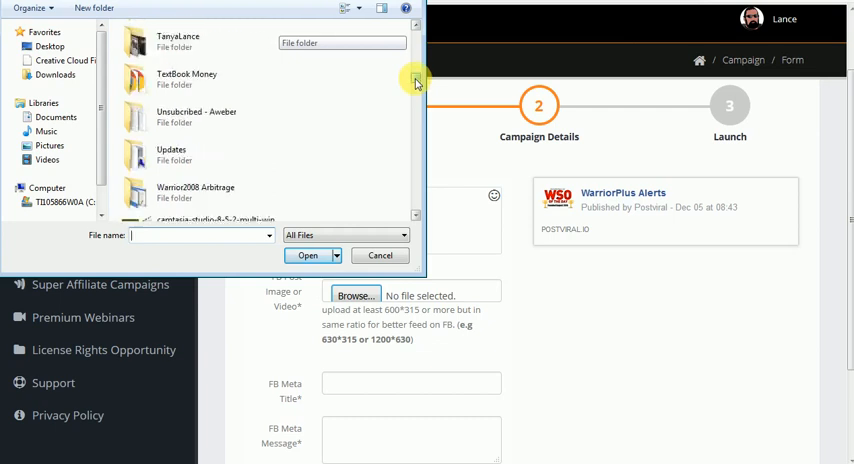
scroll(down, 3)
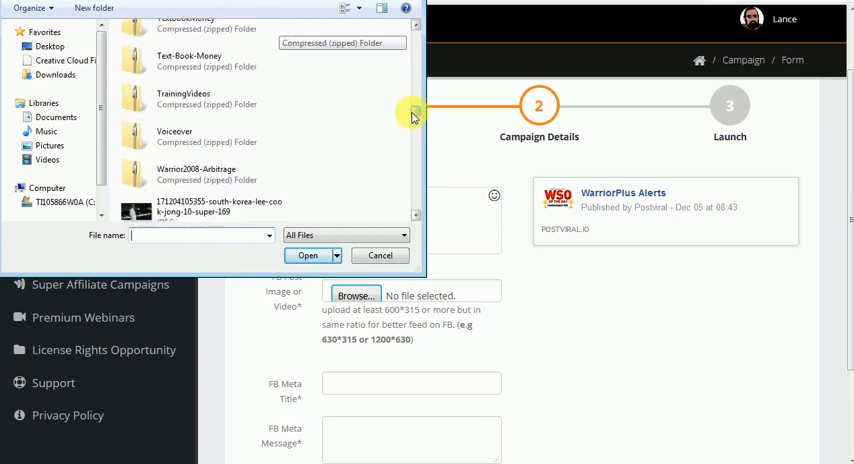
scroll(down, 3)
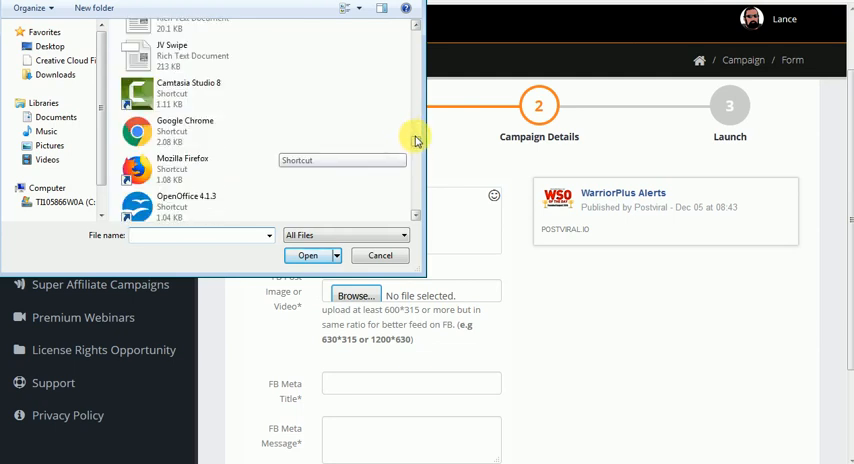
scroll(down, 3)
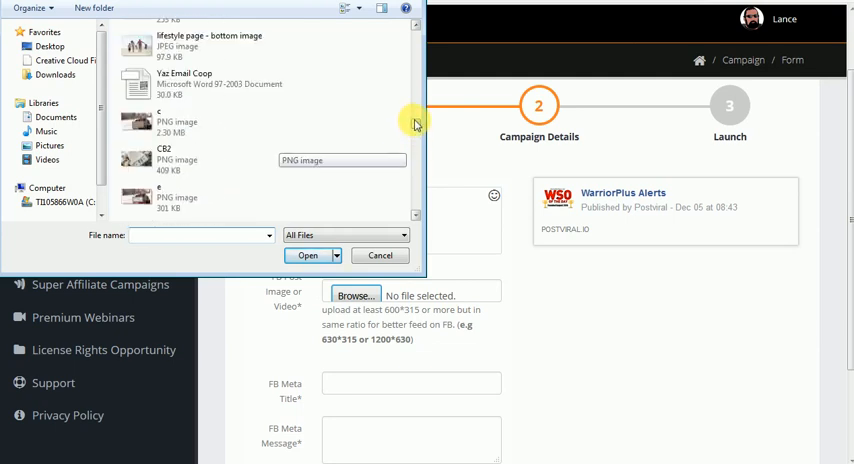
click(200, 160)
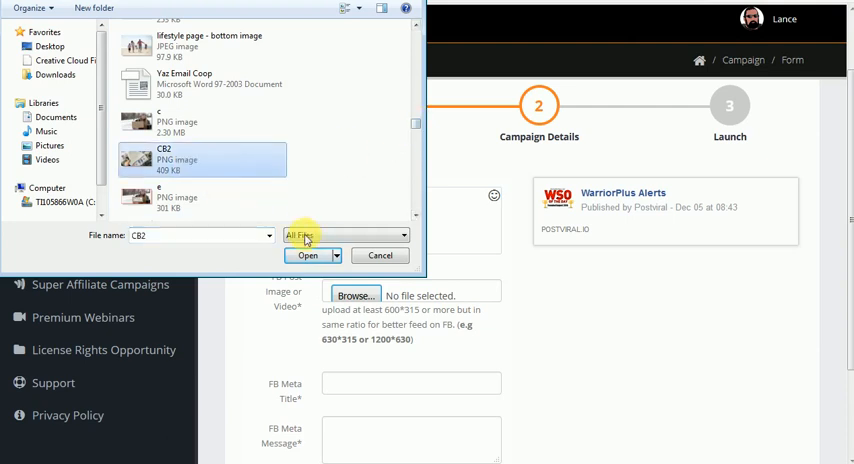
click(308, 254)
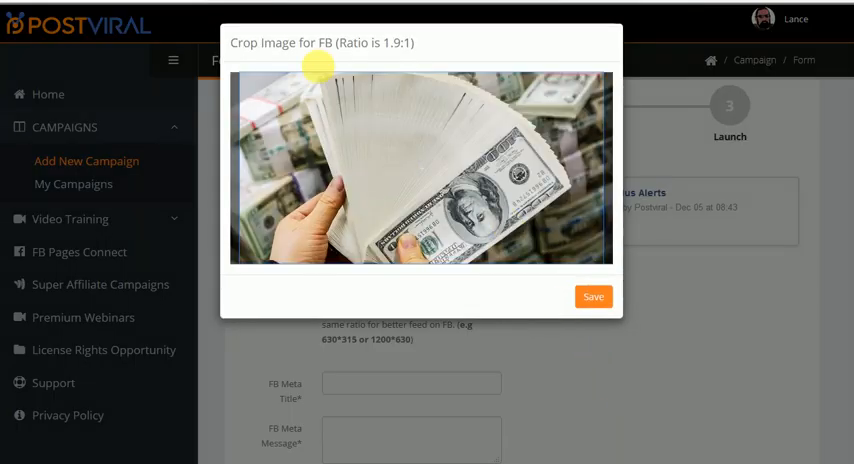
Adjust the crop area of the dollar-bills image and save it to the post.
drag(320, 68, 450, 138)
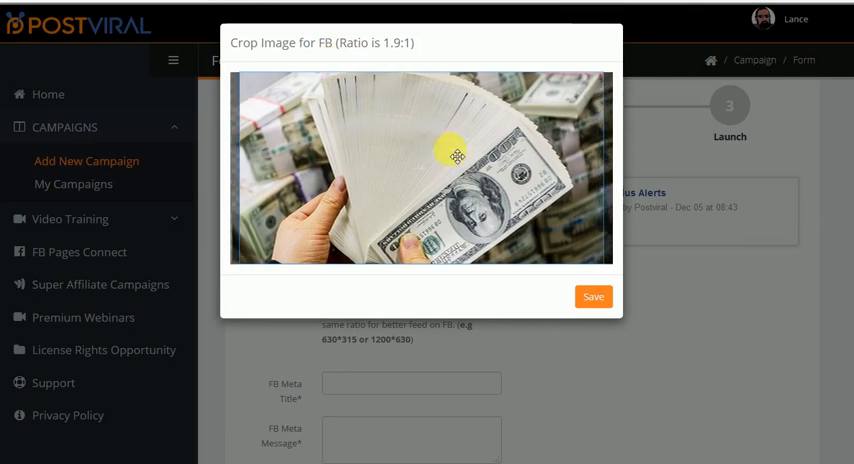
click(592, 296)
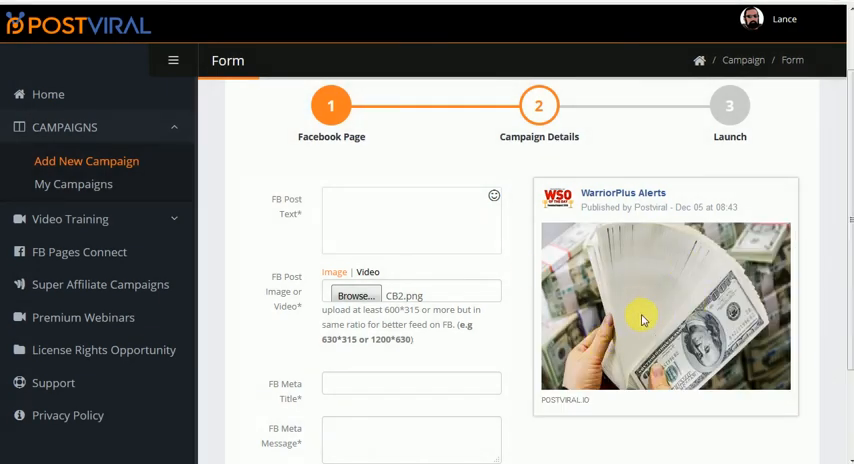
Enter the post text 'Need To Build a Large Subscriber List? LIKE & COMMENT...' and copy the next text from Notepad.
click(410, 220)
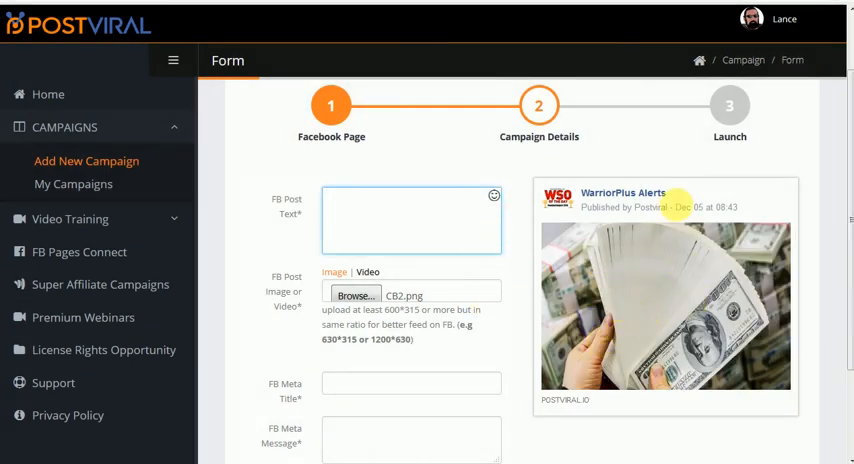
click(410, 218)
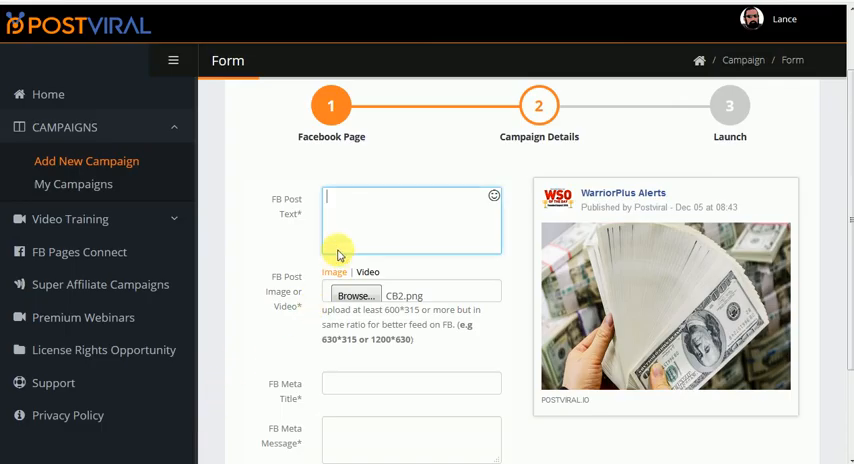
text(Need To Build a Large Subscriber List? LIKE & COMMENT on this post to receive this secret new list building strategy.)
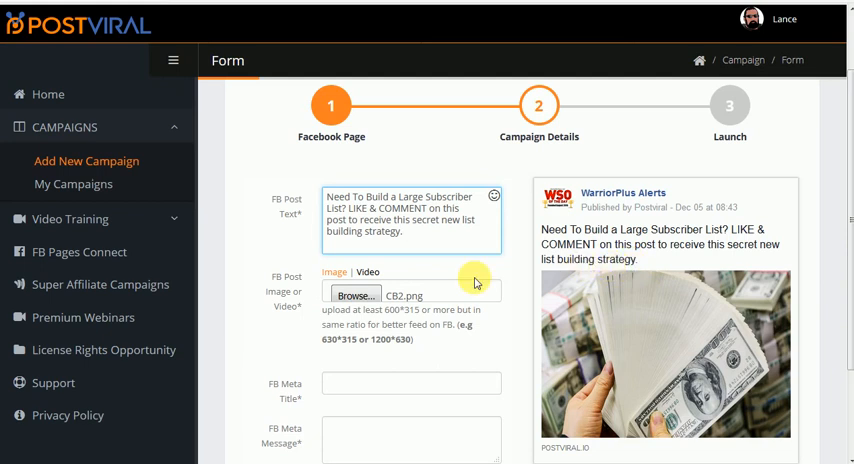
scroll(down, 3)
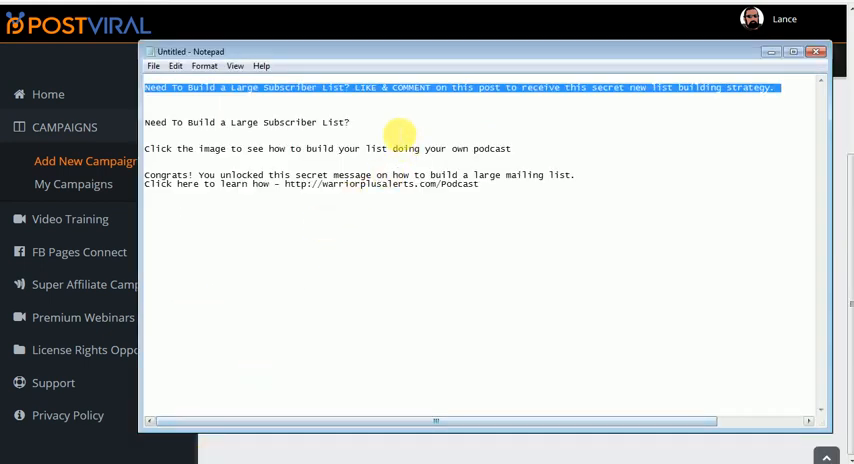
right_click(400, 136)
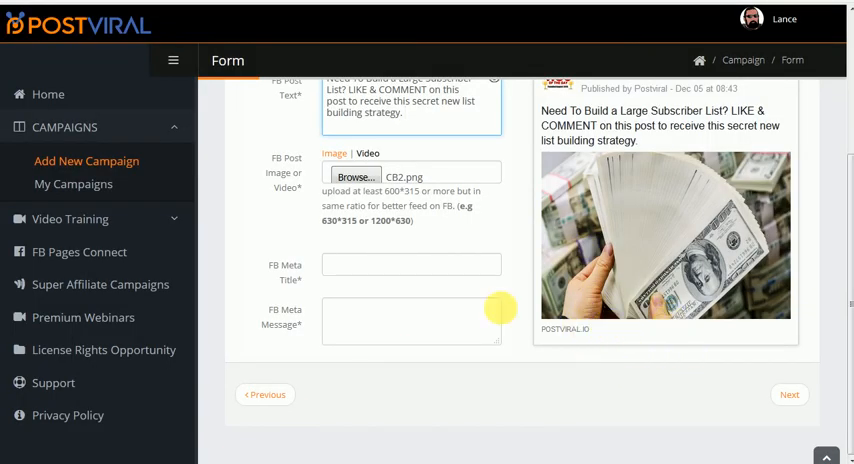
Fill the meta title 'Need To Build a Large Subscriber List?', continue to auto-reply settings and copy the unlock message.
text(Need To Build a Large Subscriber List?)
click(412, 320)
text(Click the image to see how to build your list doing your own podcast)
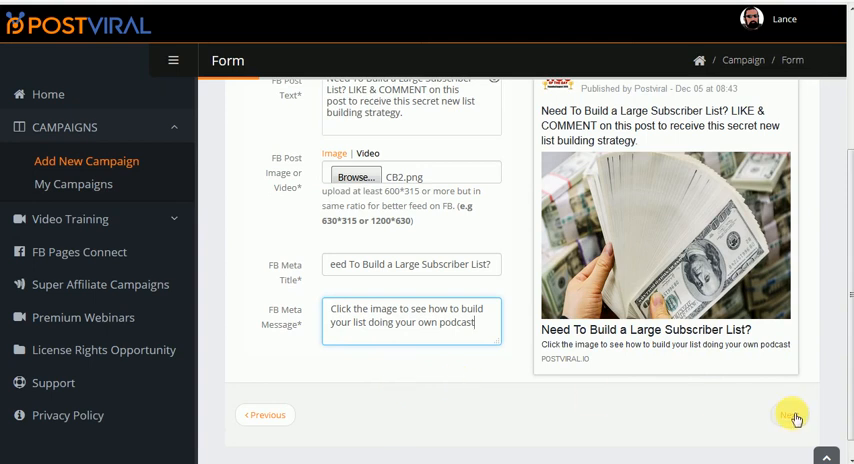
click(790, 414)
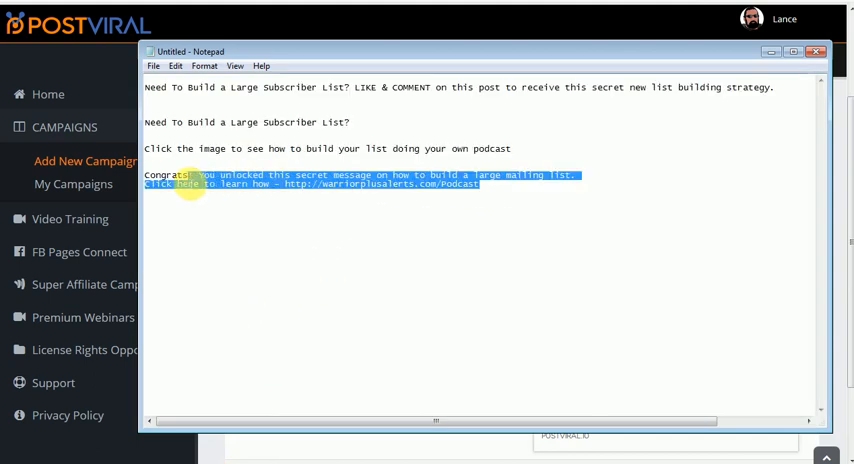
right_click(184, 180)
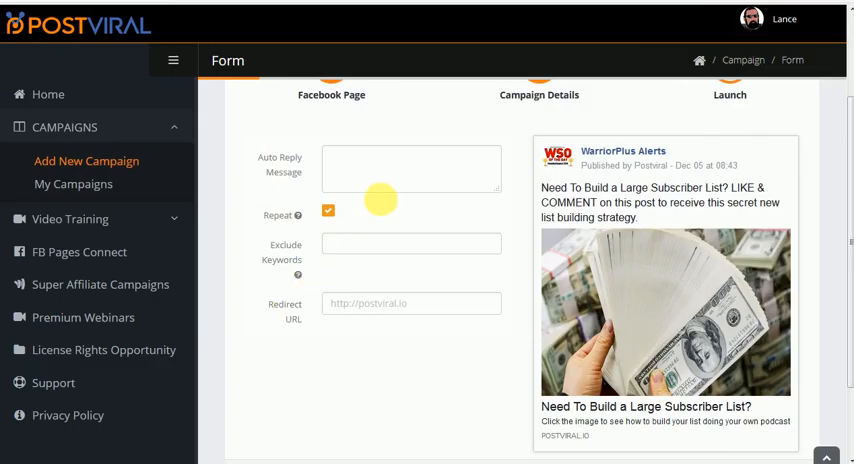
click(412, 168)
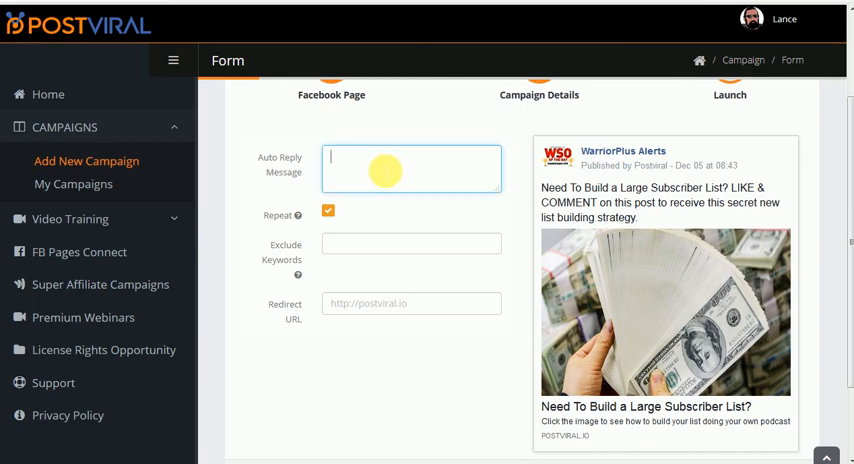
text(Click here to learn how - http://warriorplusalerts.com/Podcast)
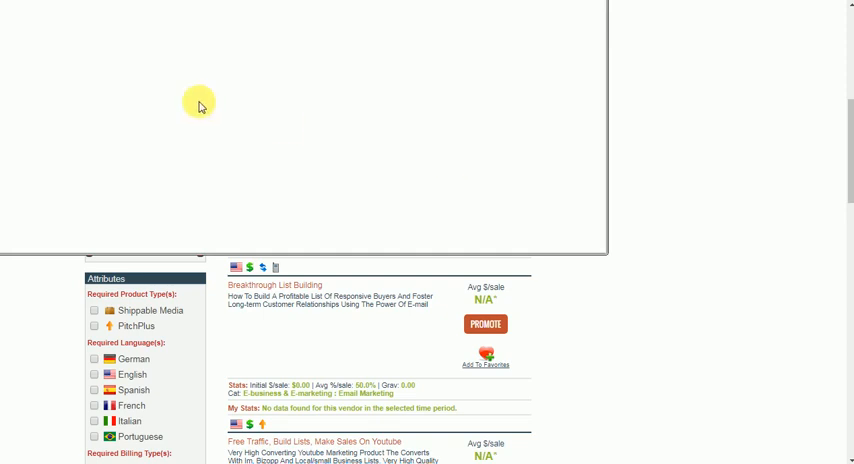
Generate the Audello HopLink with tracking ID CB1 and copy it.
click(484, 324)
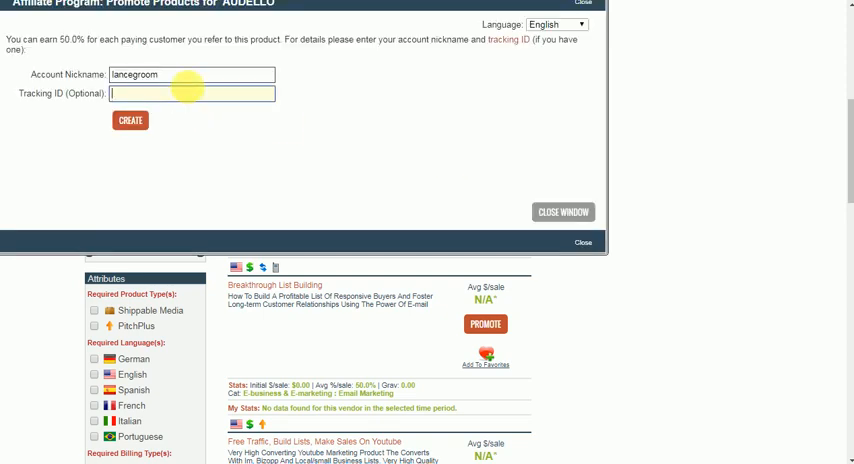
text(CB)
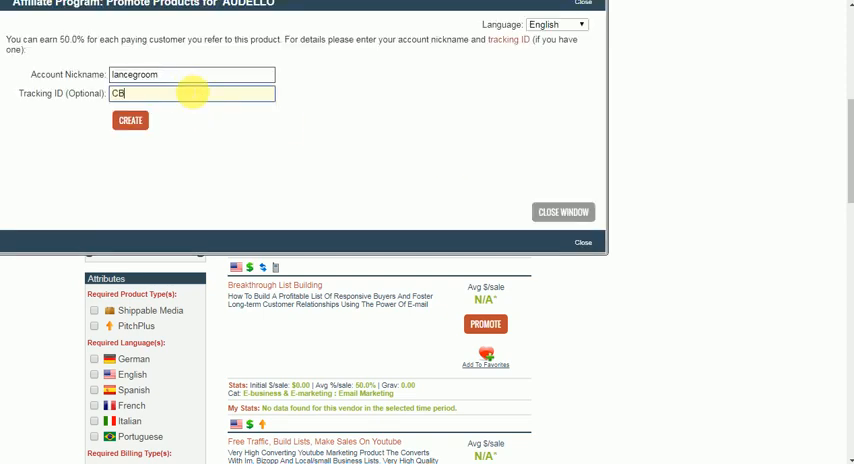
text(1)
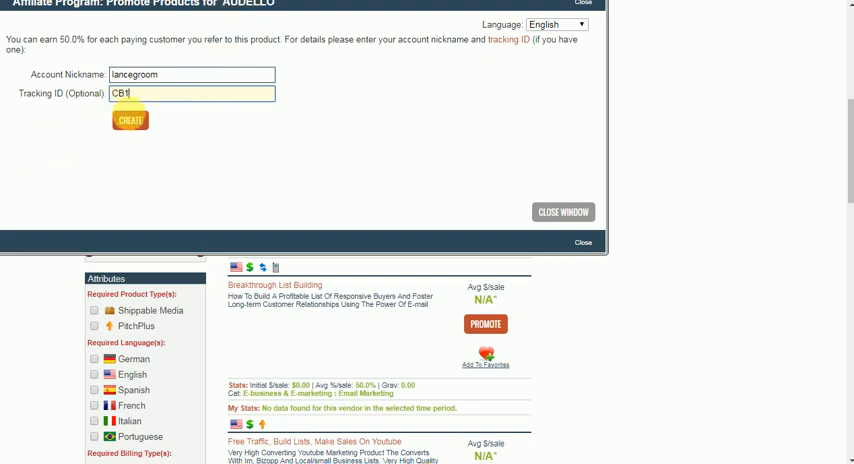
click(130, 120)
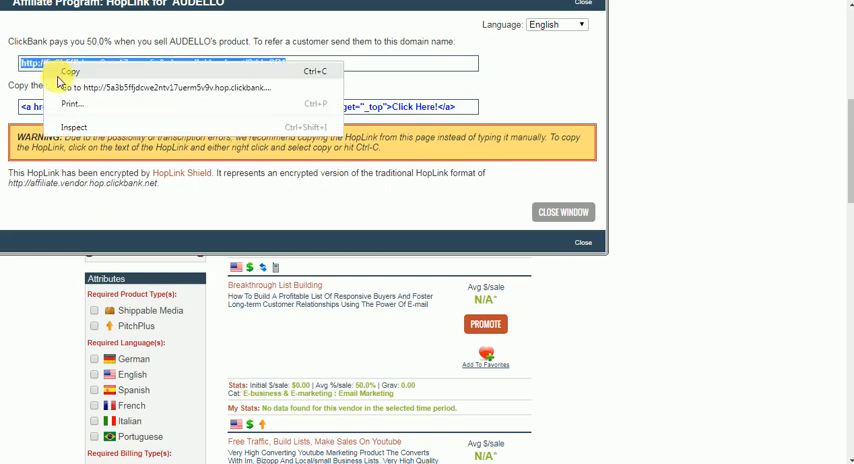
click(68, 70)
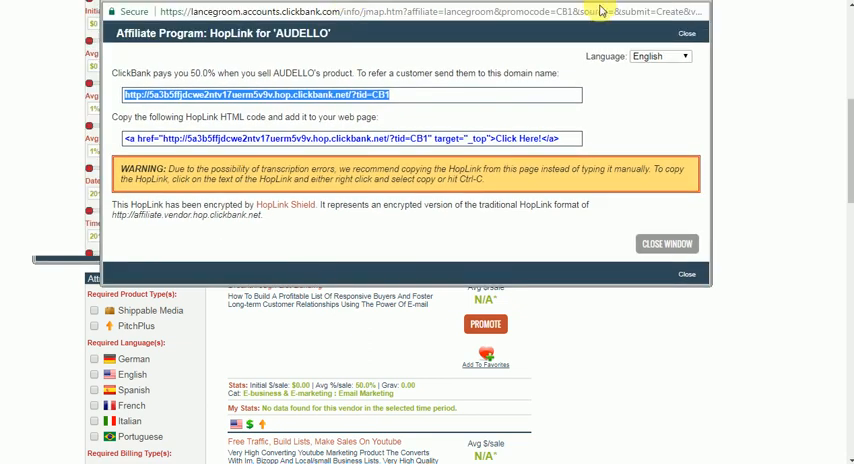
click(668, 242)
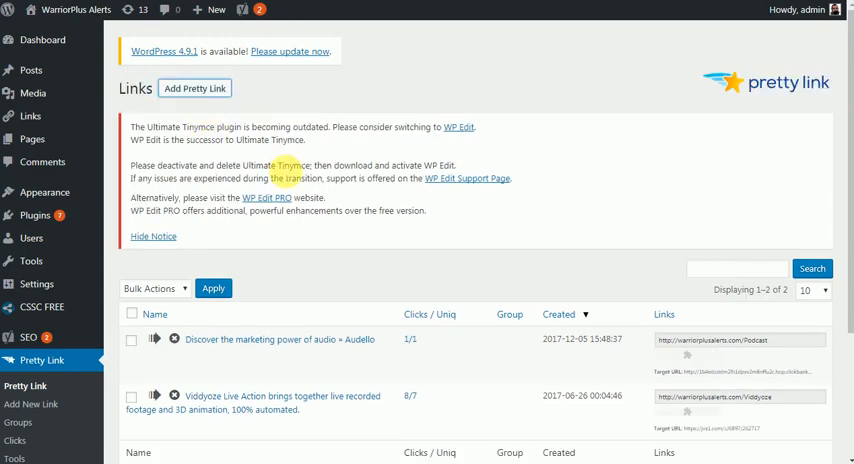
Create Pretty Link warriorplusalerts.com/Podcast redirecting to the Audello ClickBank hoplink.
click(32, 404)
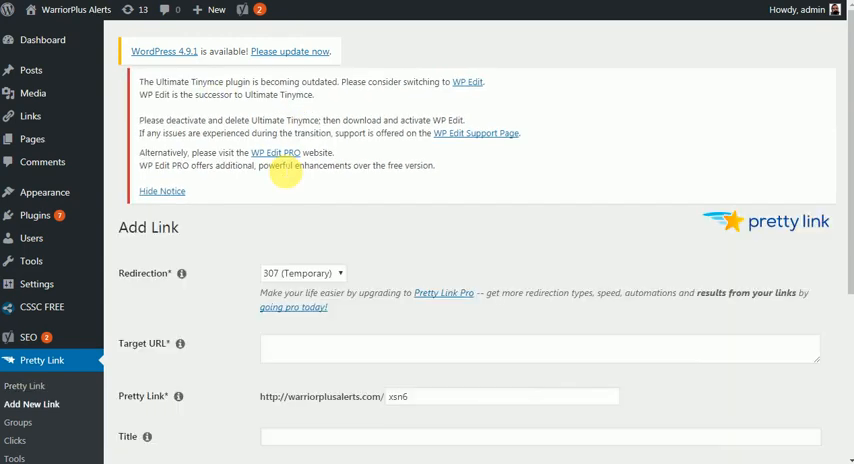
scroll(down, 3)
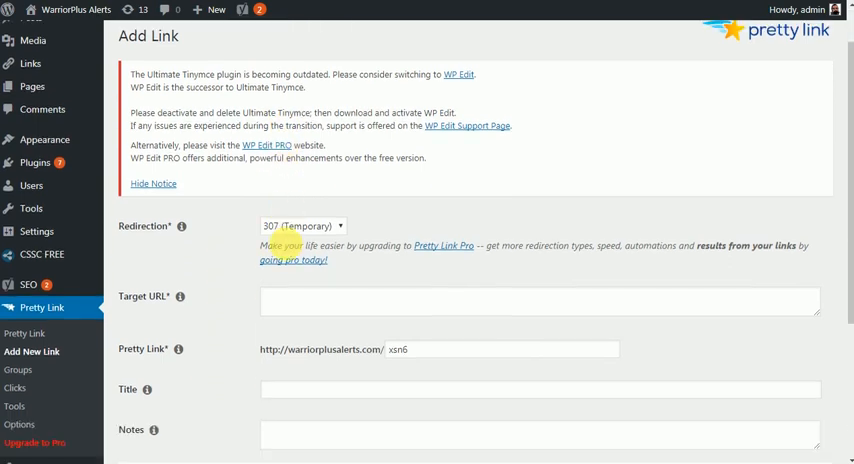
scroll(down, 3)
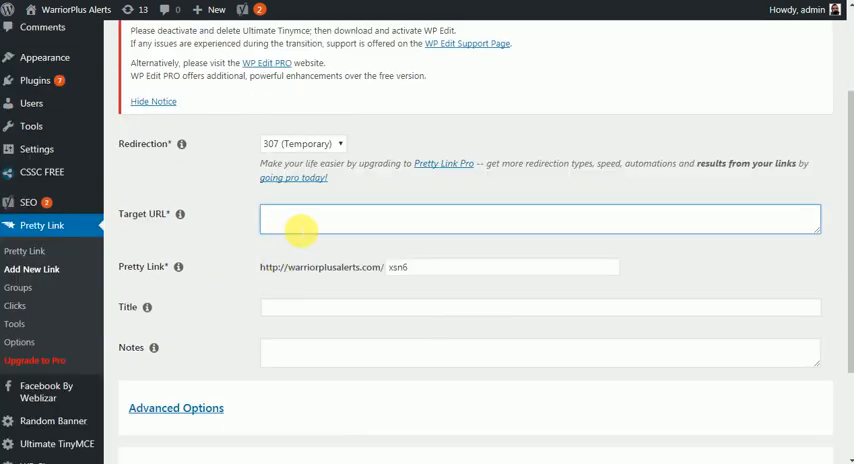
text(http://5a3b5ffjdcwe2ntv17uerm5v9v.hop.clickbank.net/?tid=CB1)
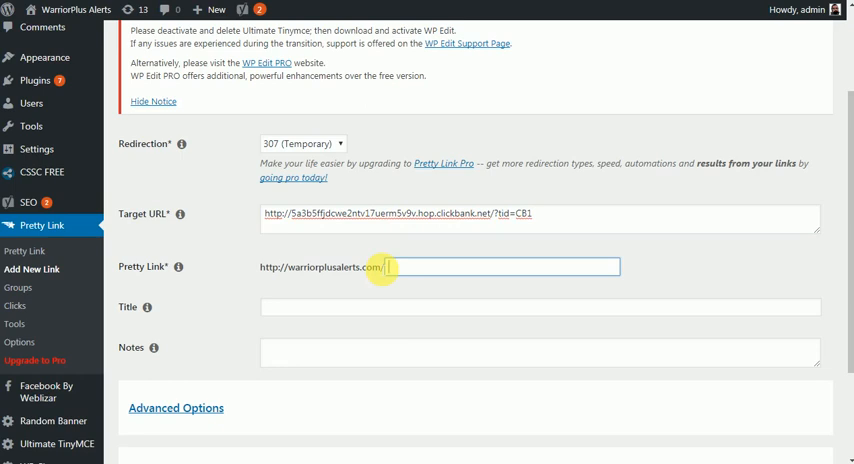
text(Podcast1)
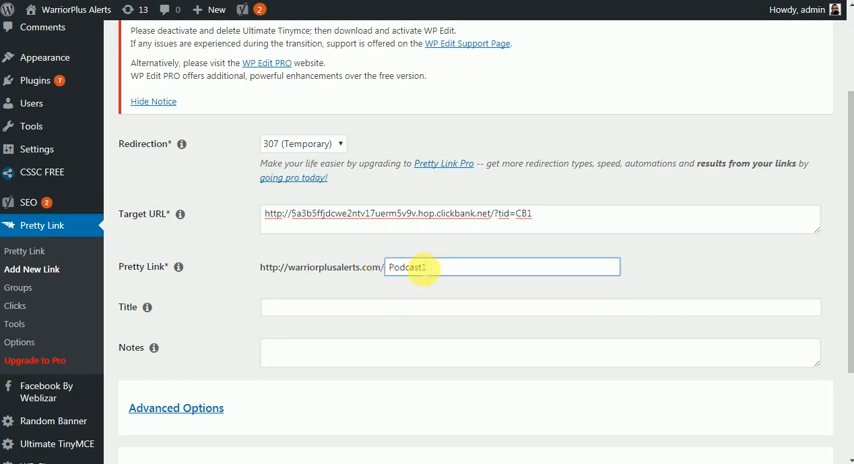
scroll(down, 3)
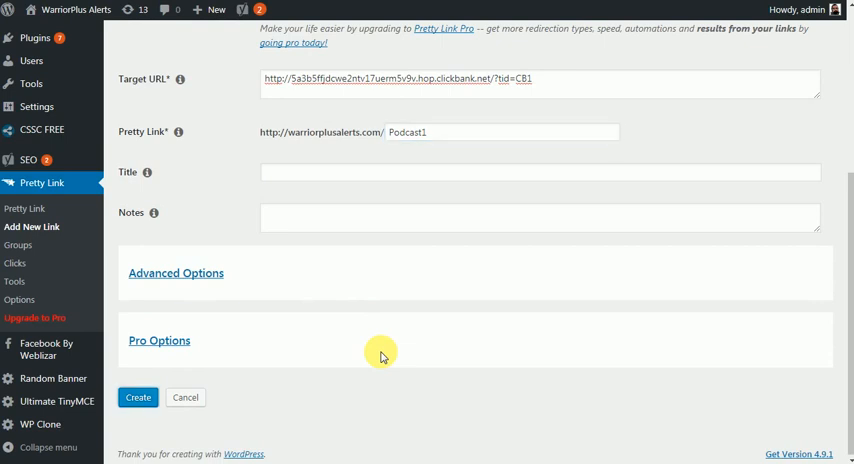
click(138, 396)
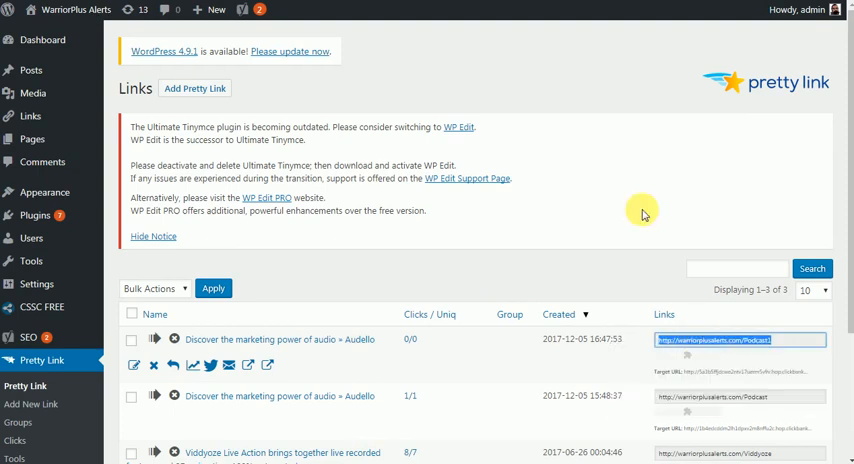
mouse_move(644, 212)
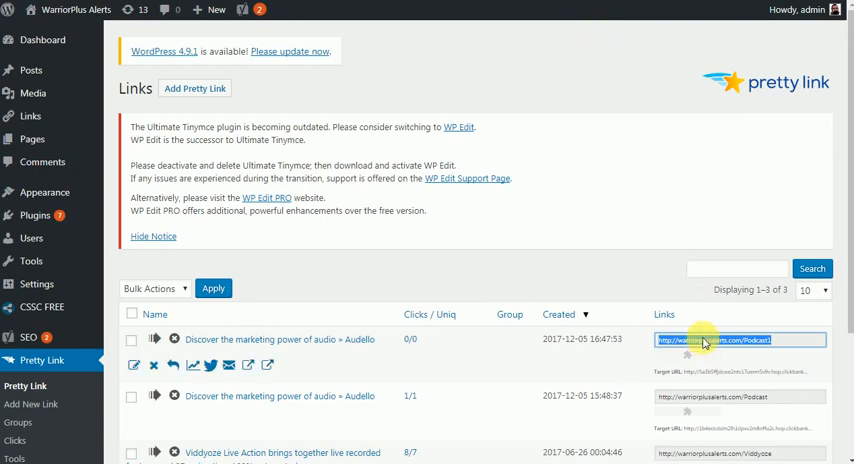
Test the Podcast short link, reaching the Audello sales page with its email popup dismissed.
click(740, 340)
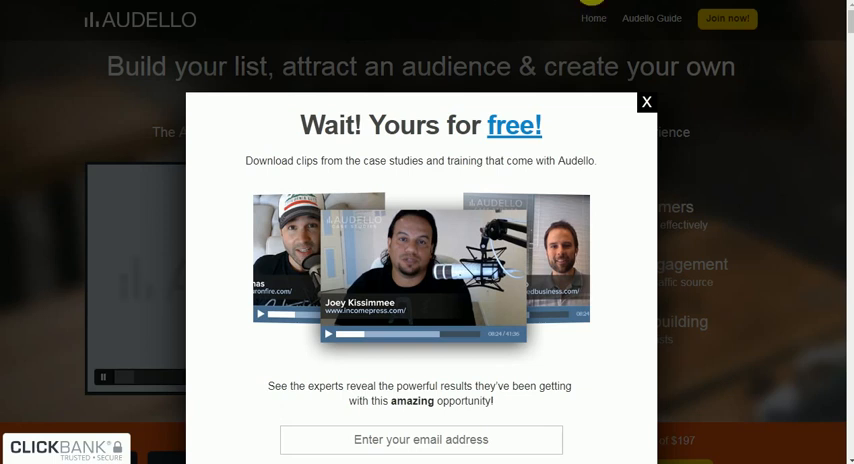
mouse_move(646, 100)
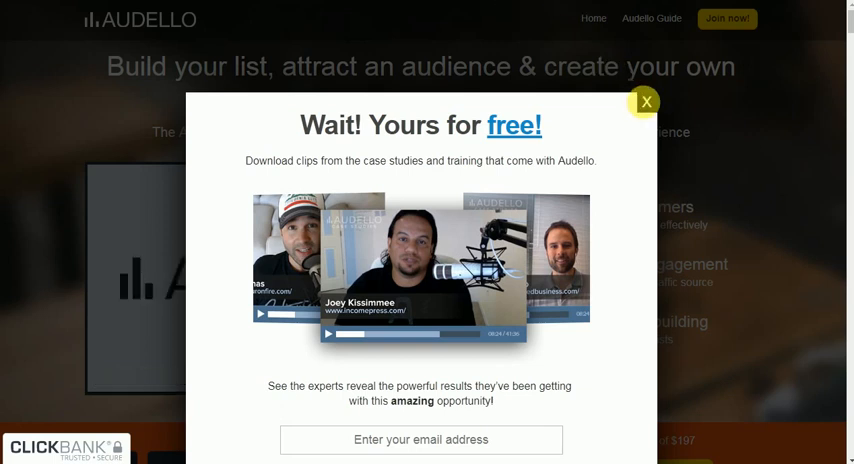
click(646, 102)
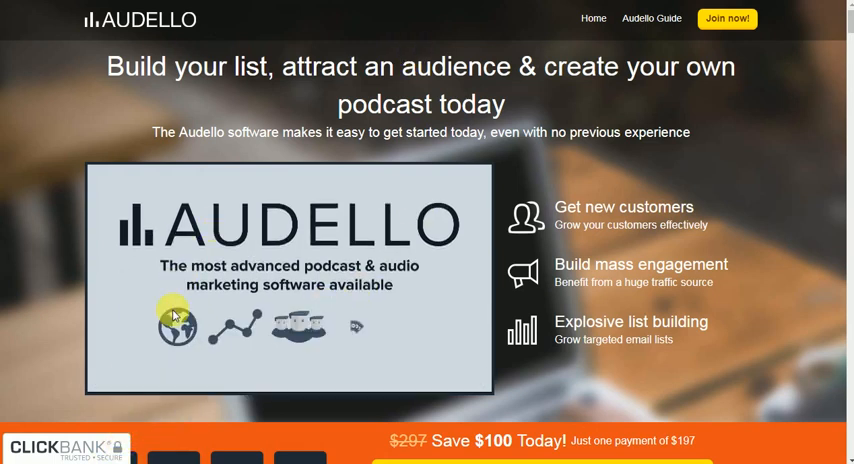
click(178, 316)
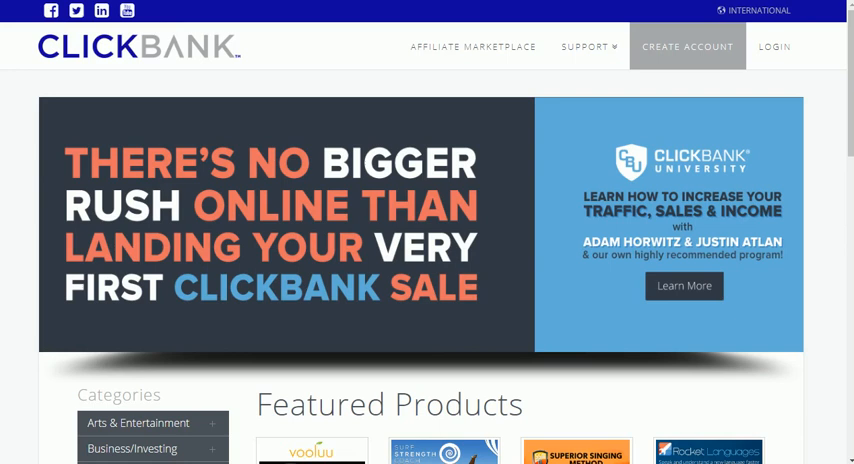
mouse_move(170, 16)
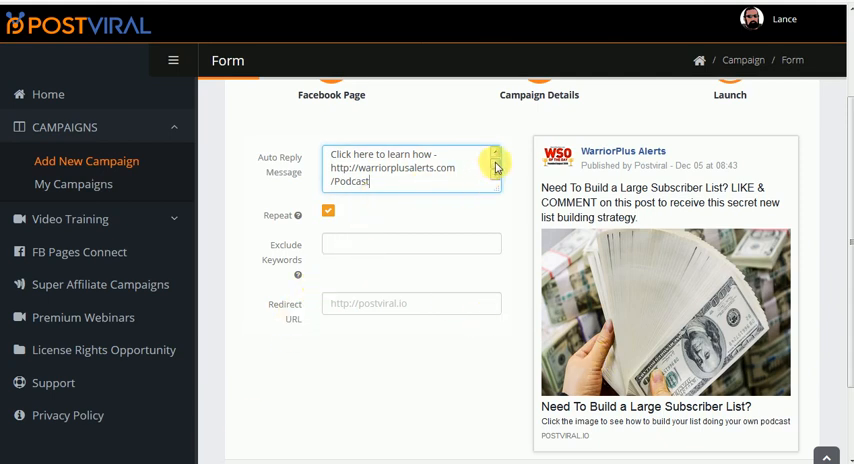
Write the 'Congrats! You unlocked this secret message...' auto-reply and set the redirect to warriorplusalerts.com/Podcast.
text(Congrats! You unlocked this secret message on how to build a large mailing list.)
click(410, 304)
text(http://warriorplusalerts.com/Podcast)
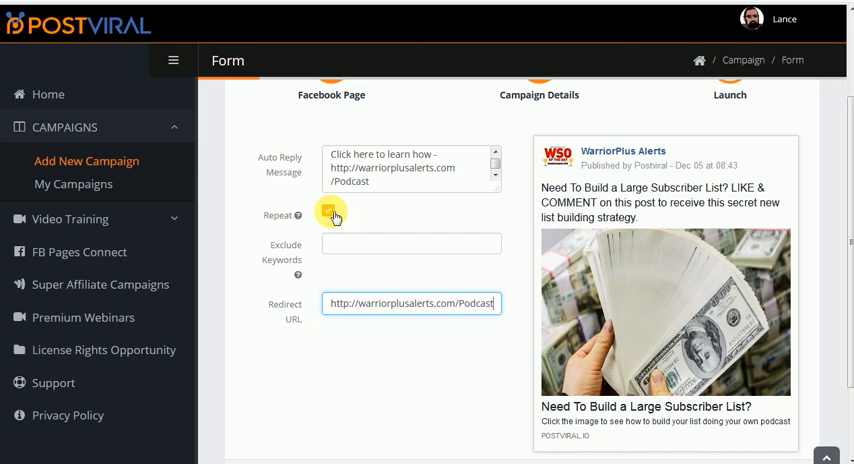
click(328, 212)
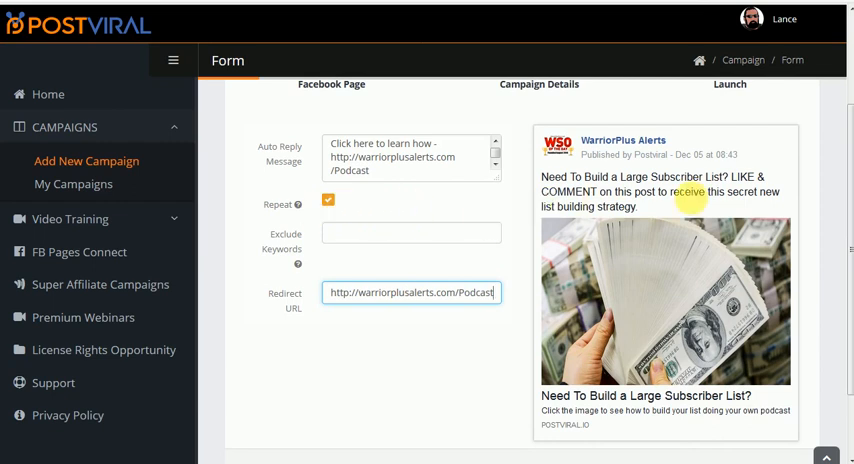
scroll(down, 3)
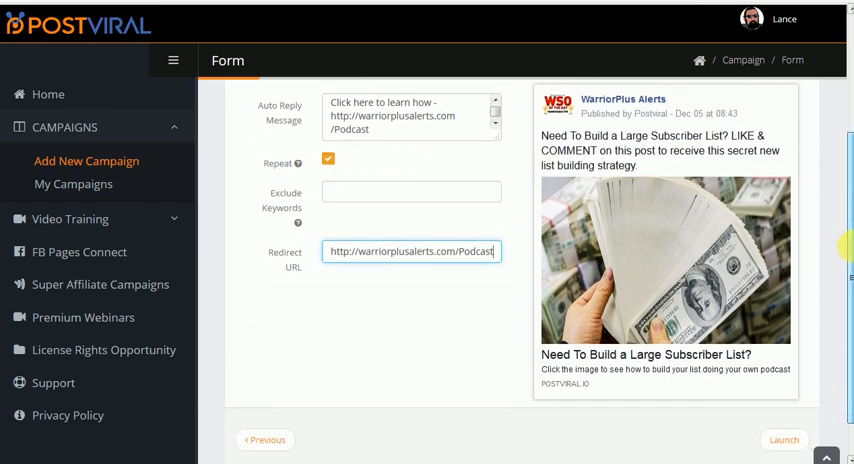
scroll(down, 3)
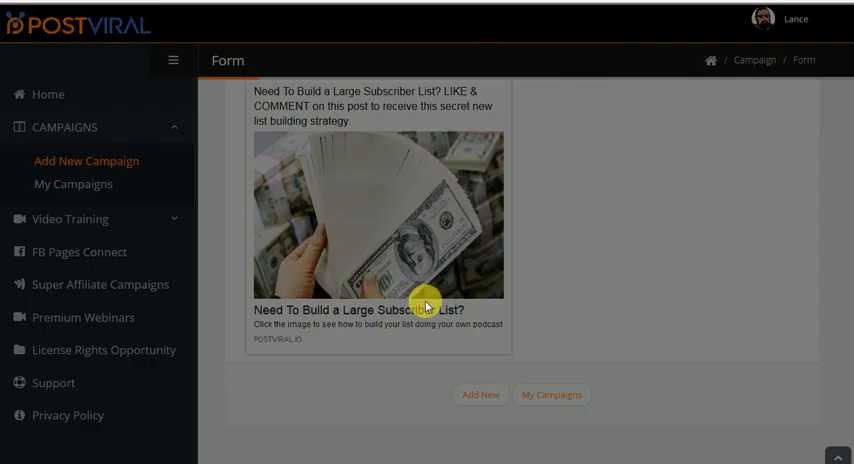
Launch the campaign, bringing up the Congratulations notice with the Facebook post link.
click(424, 304)
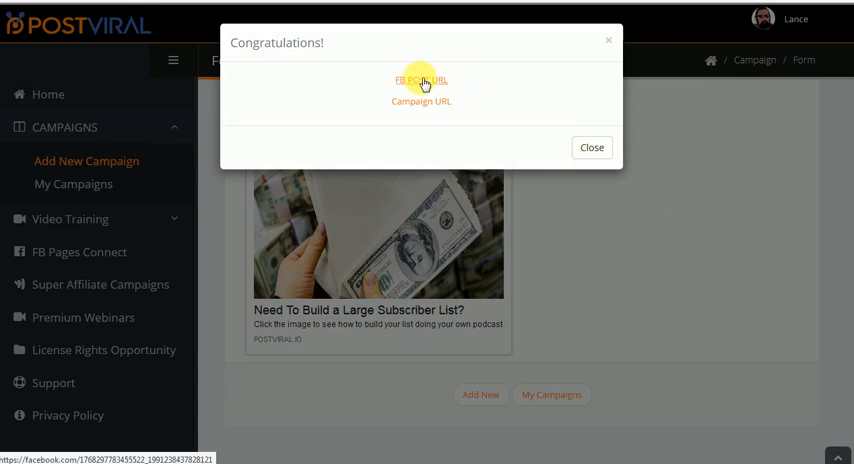
click(420, 80)
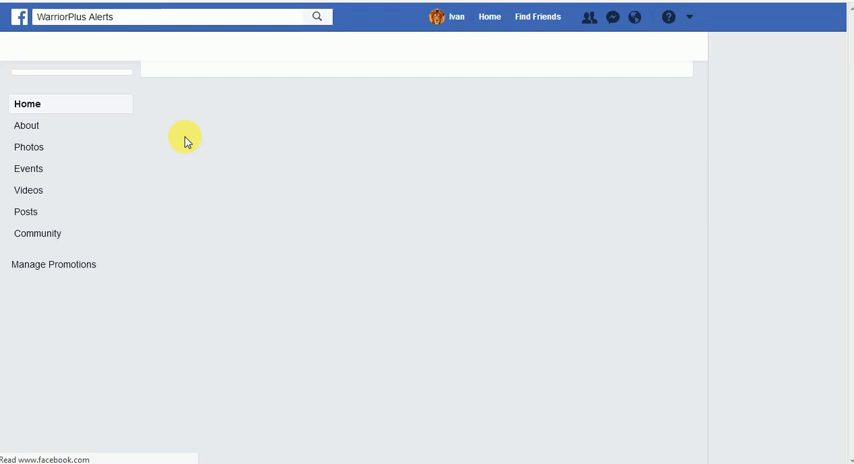
mouse_move(124, 278)
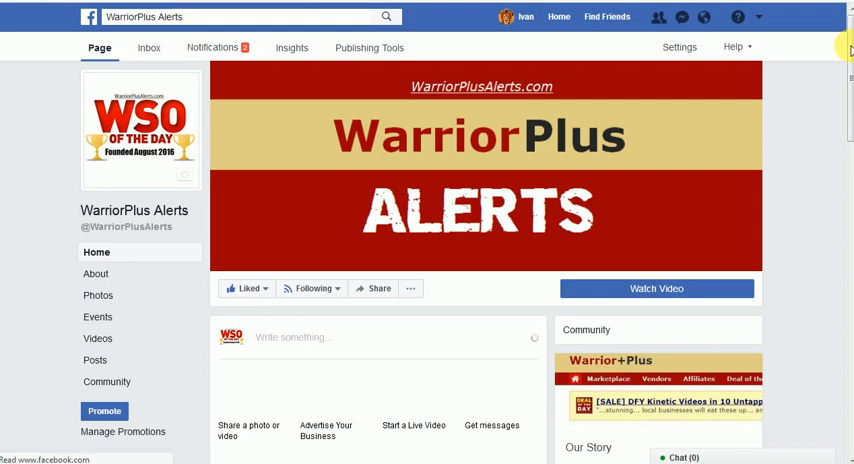
scroll(down, 3)
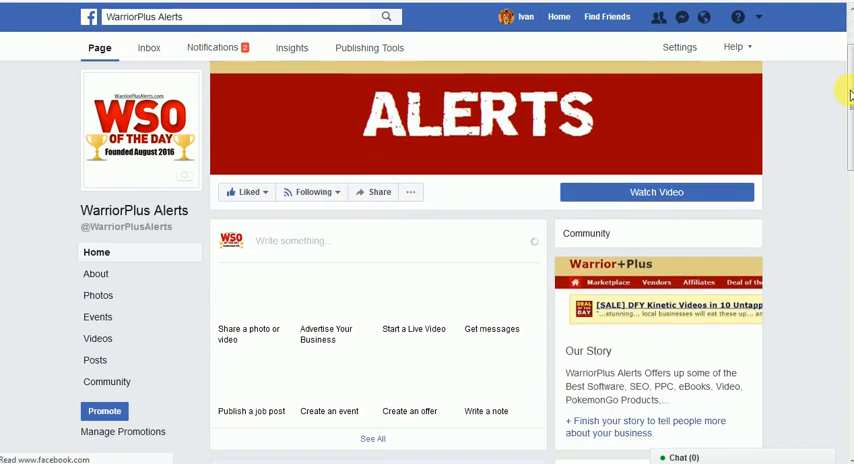
scroll(down, 3)
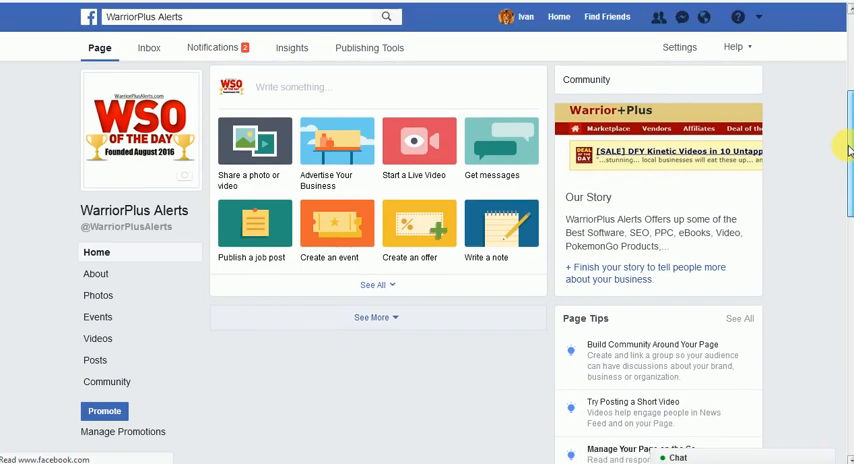
scroll(down, 3)
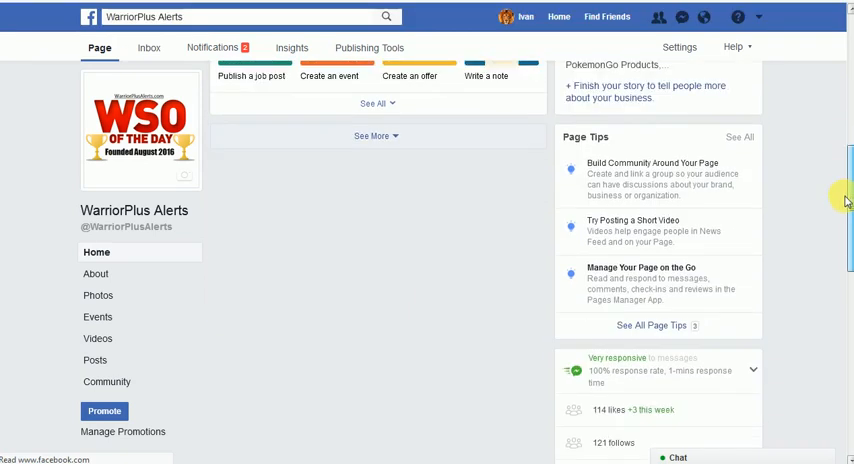
scroll(down, 3)
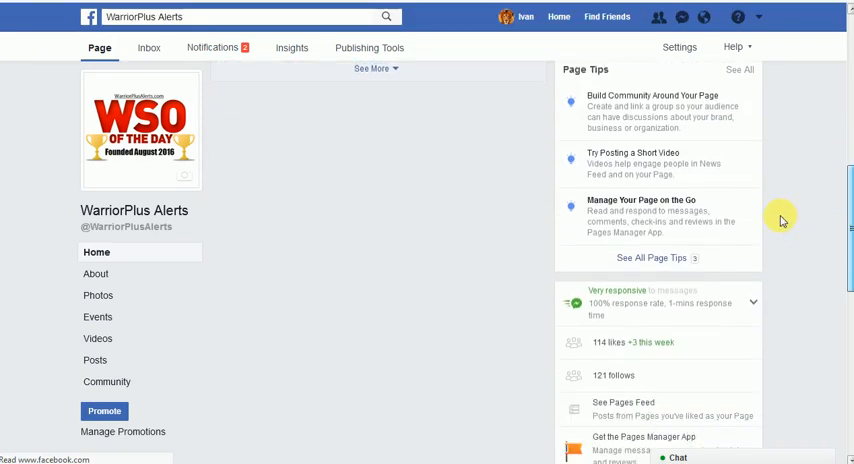
mouse_move(788, 216)
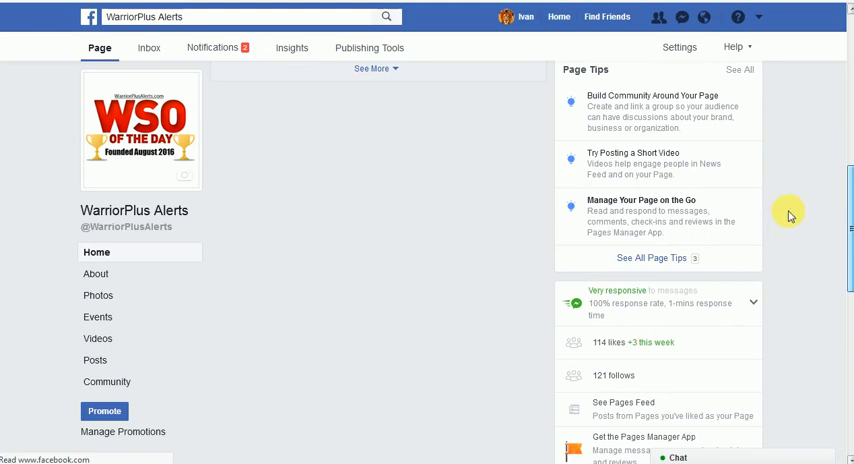
scroll(down, 3)
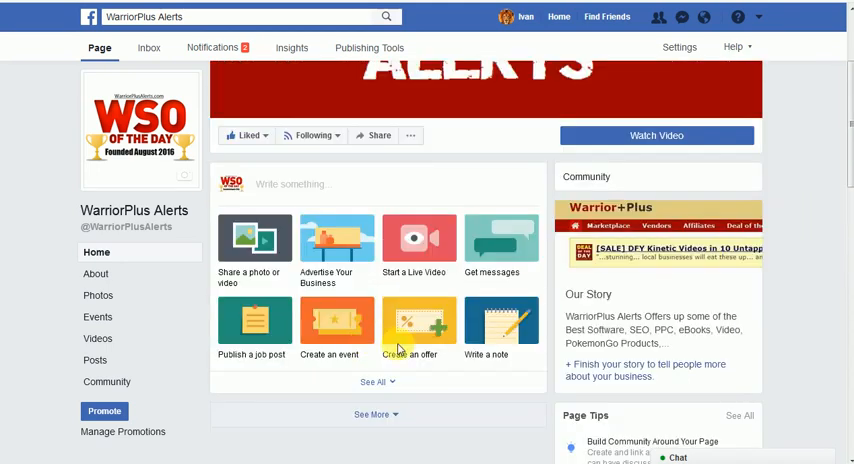
scroll(down, 3)
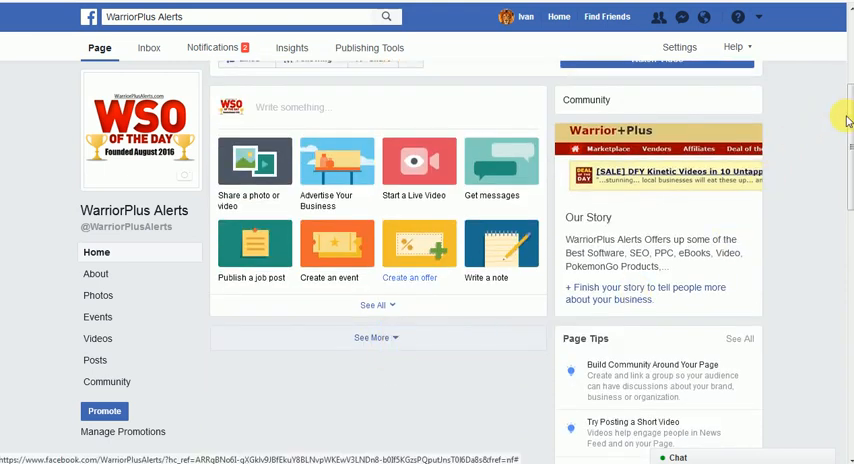
scroll(down, 3)
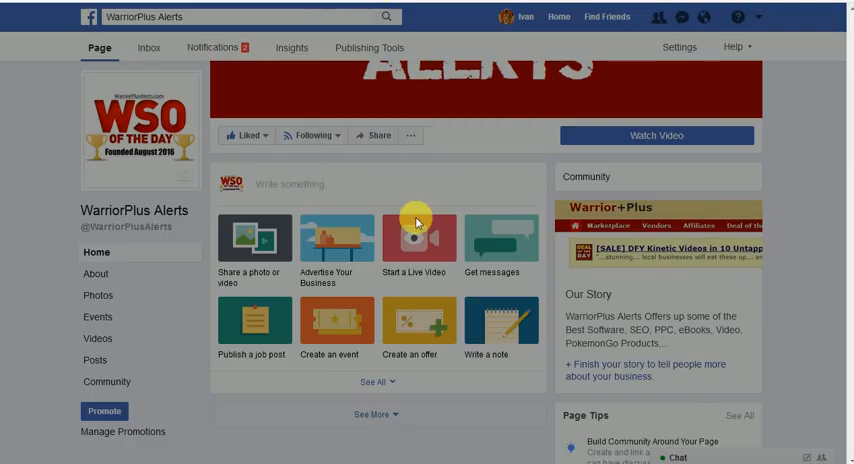
mouse_move(390, 198)
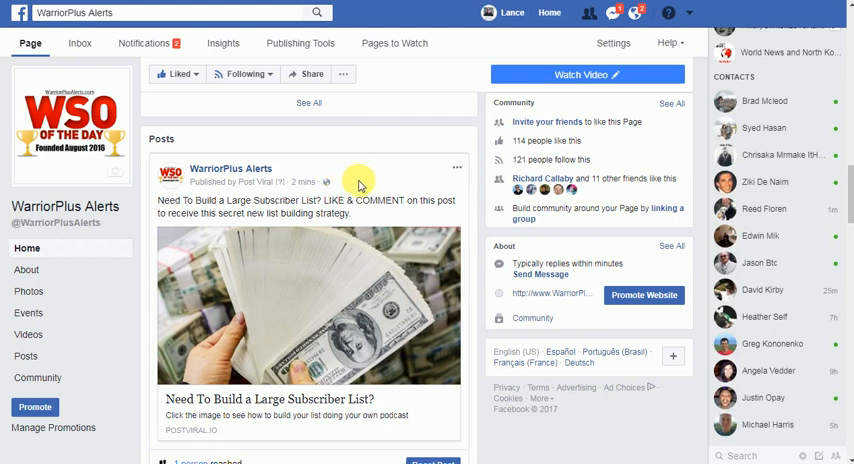
mouse_move(380, 188)
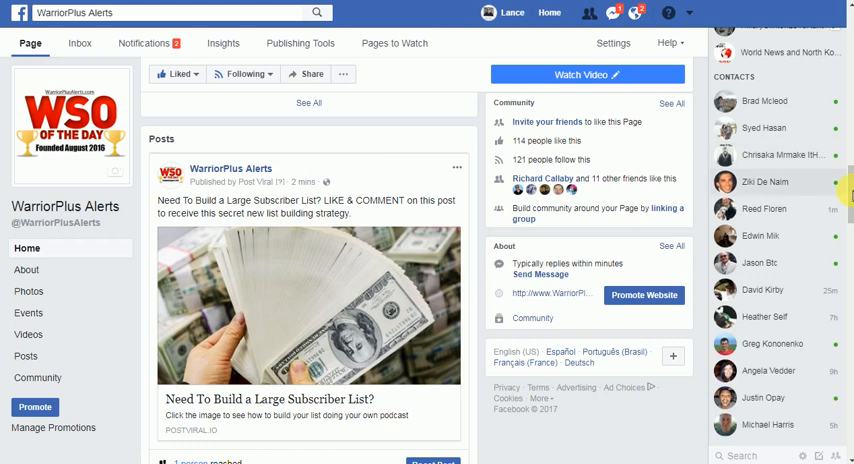
Scroll the WarriorPlus Alerts timeline down to the new list-building post.
scroll(down, 3)
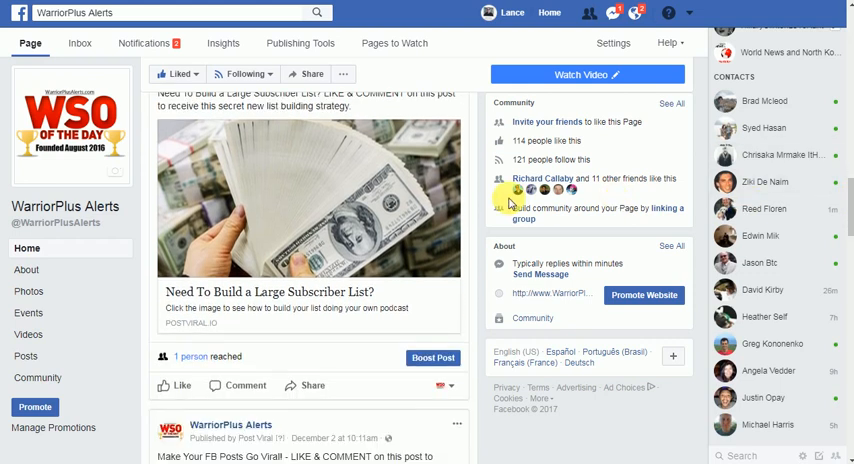
mouse_move(450, 358)
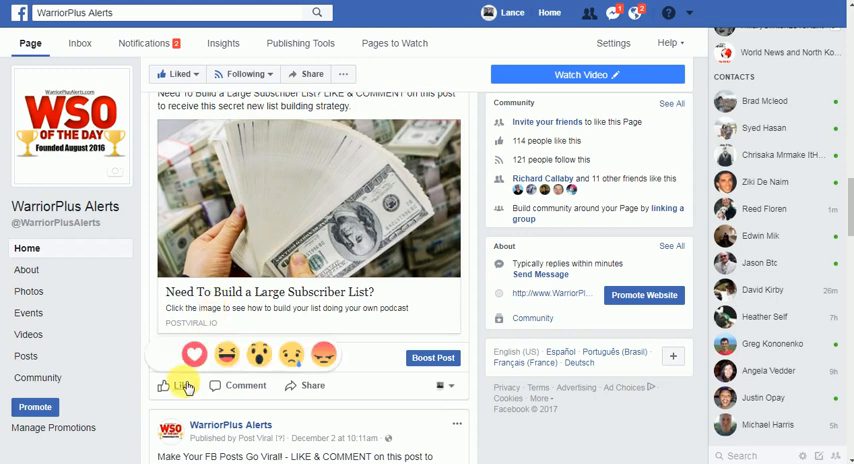
Like the Post Viral post, then head back from the access check to leave a comment.
click(178, 384)
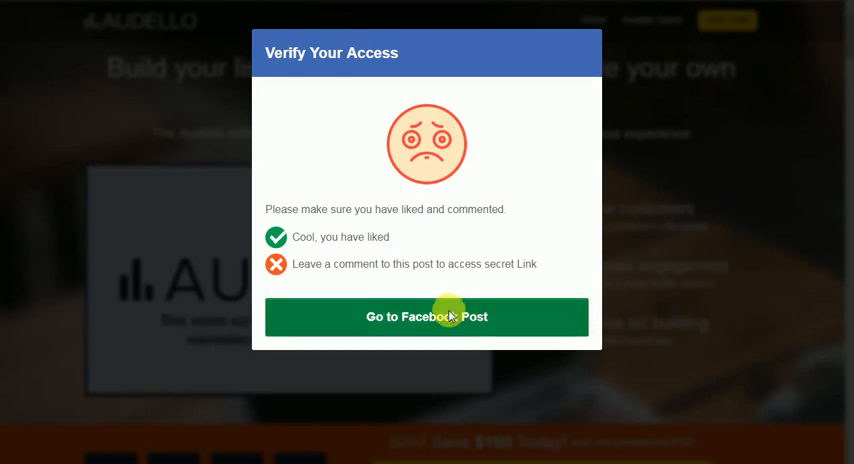
click(428, 316)
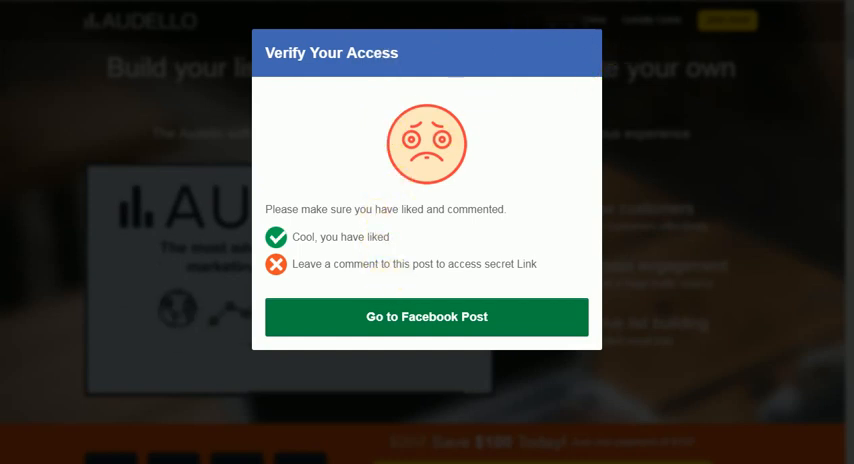
Post a comment reading 'send' under the liked list-building post.
click(426, 316)
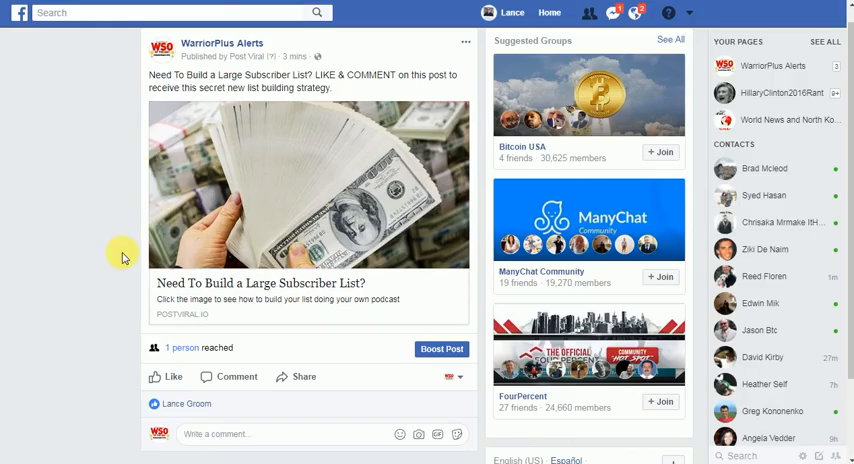
mouse_move(88, 264)
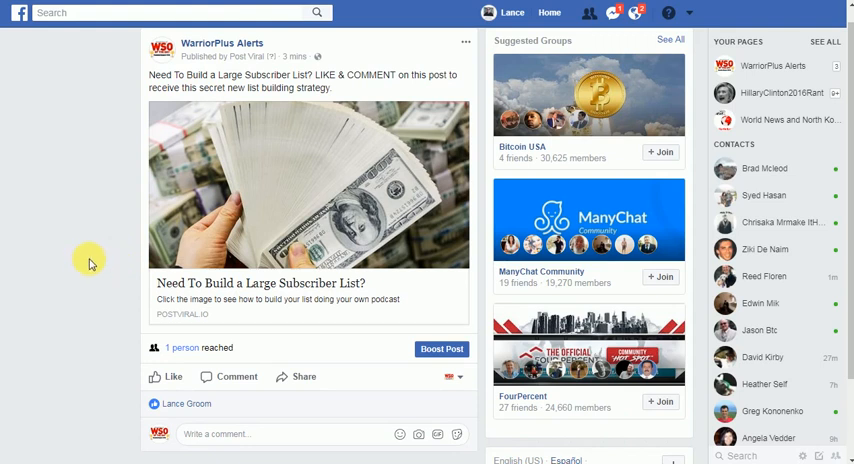
mouse_move(126, 280)
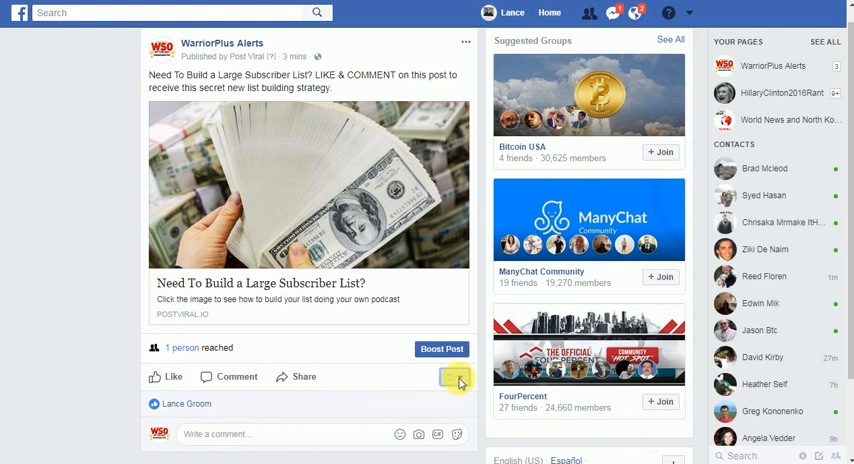
click(454, 376)
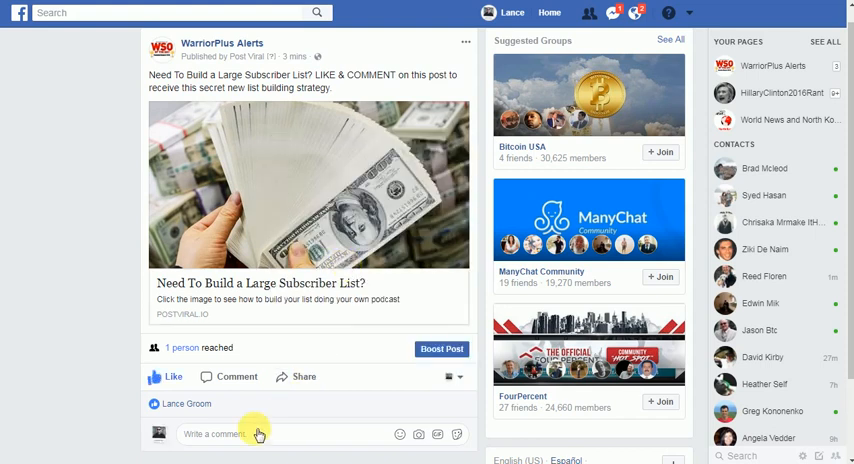
click(250, 434)
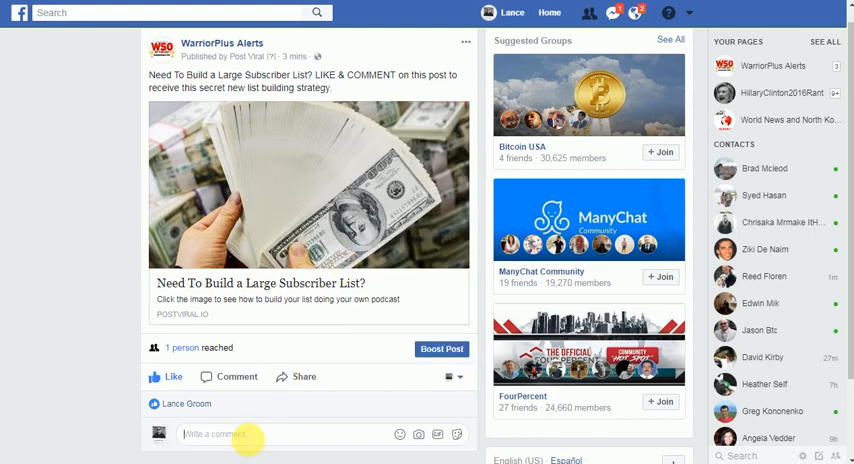
text(send)
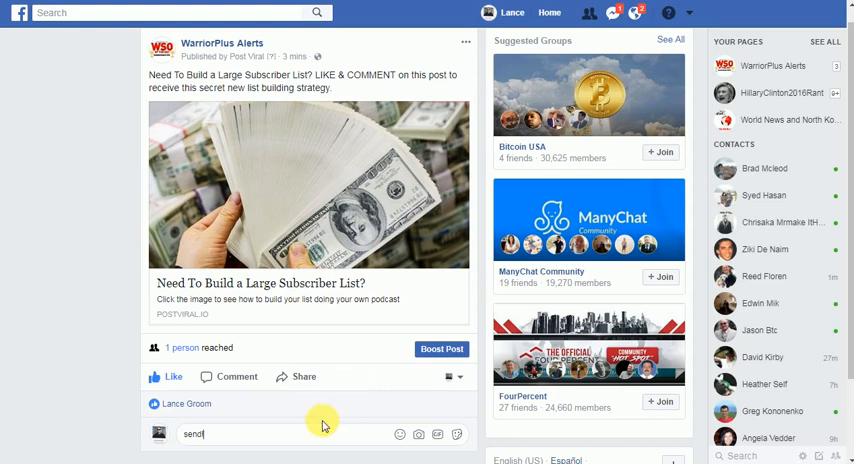
key(enter)
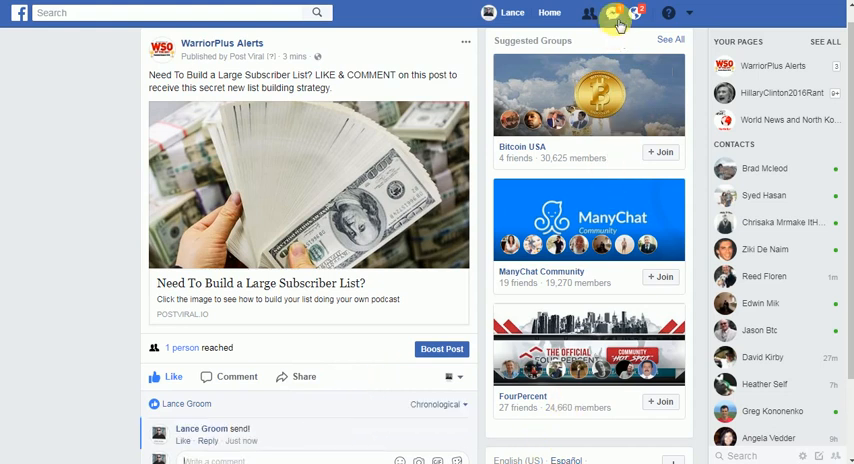
mouse_move(618, 12)
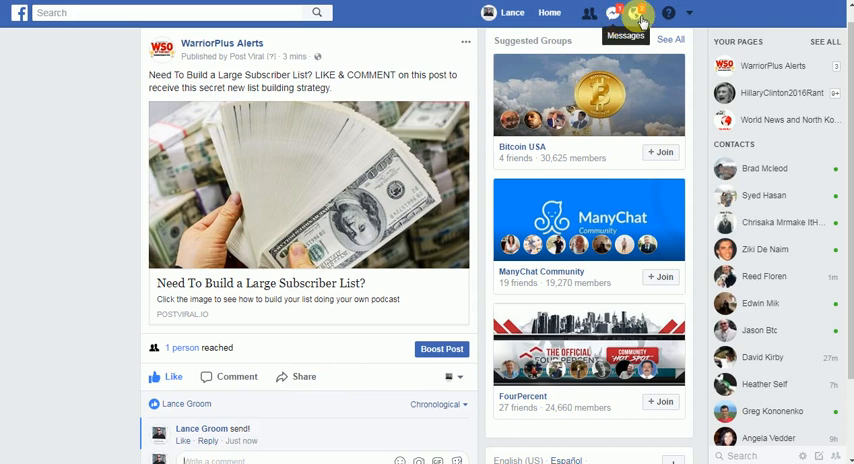
mouse_move(688, 16)
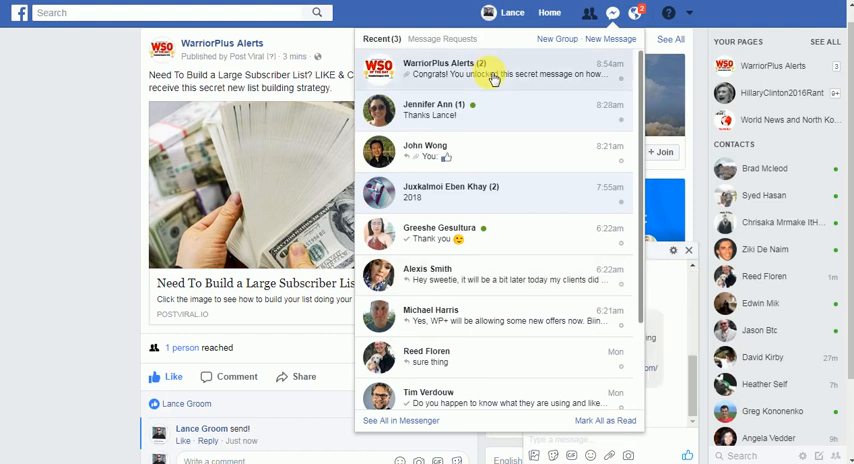
Read the WarriorPlus Alerts secret message and follow its link to the Audello page.
click(430, 64)
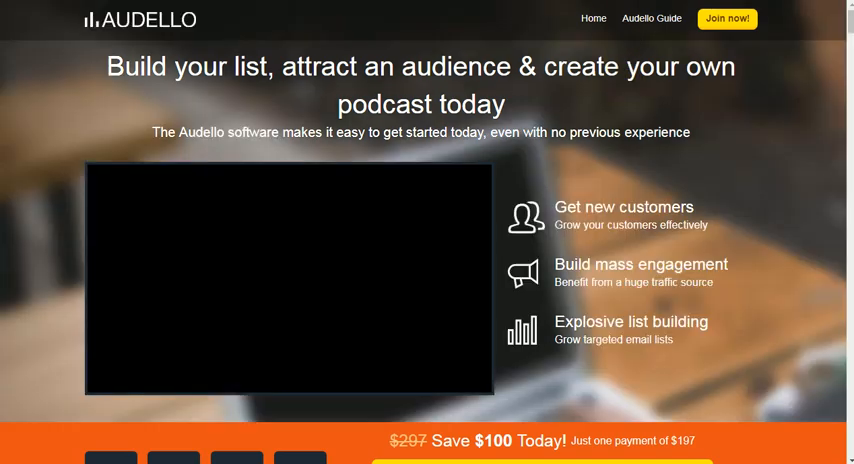
Return to the Facebook post and close the secret-message chat window.
click(288, 288)
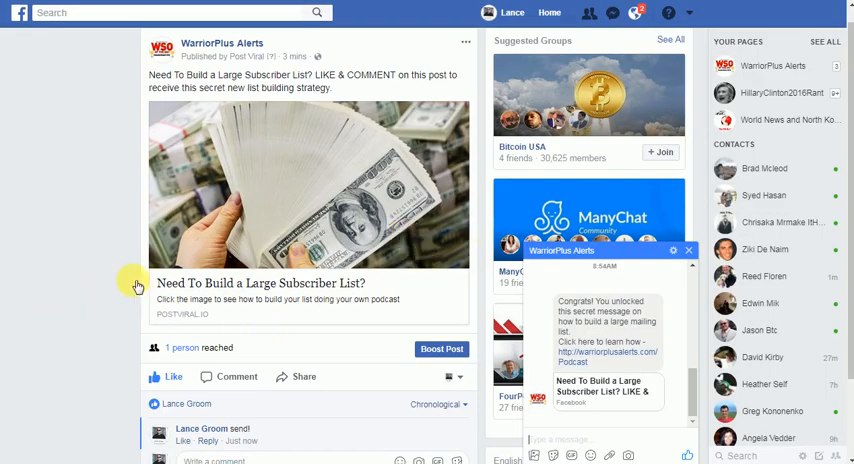
mouse_move(102, 280)
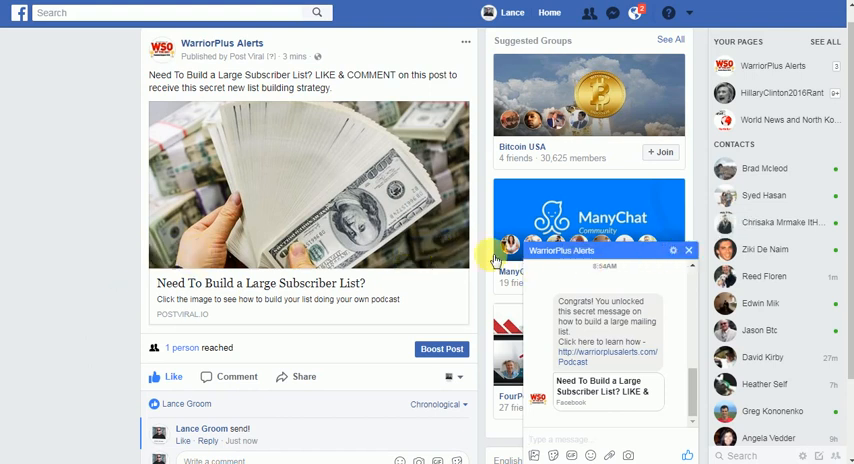
click(688, 250)
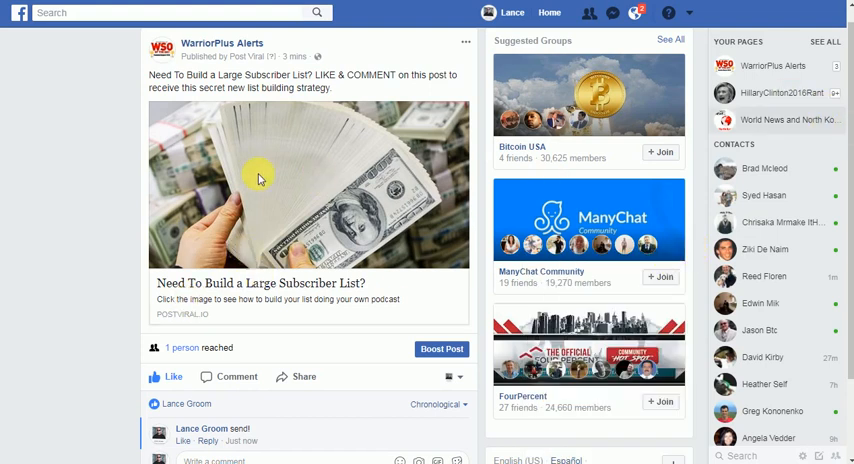
mouse_move(62, 188)
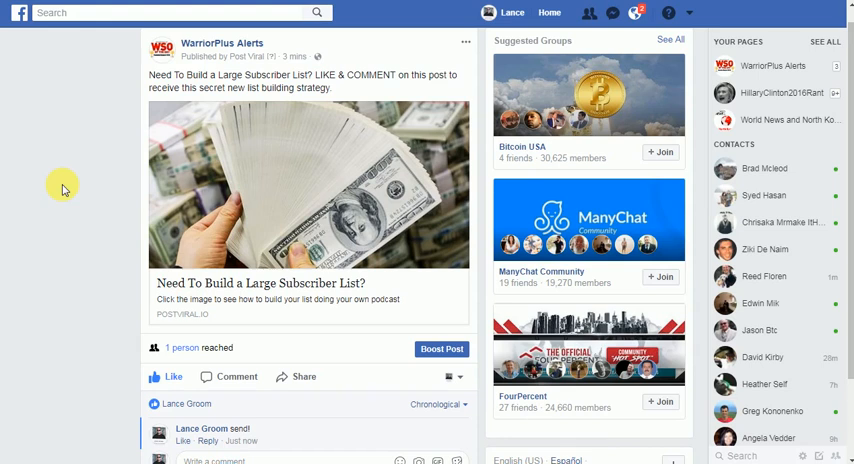
mouse_move(152, 442)
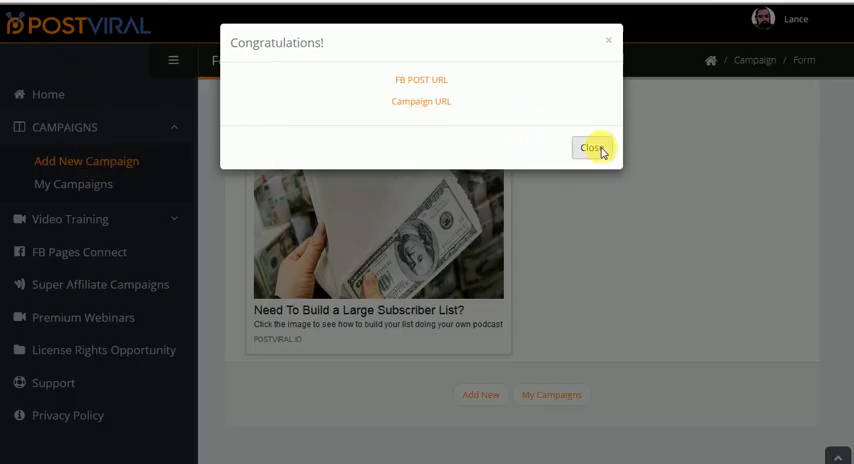
Close PostViral's Congratulations dialog, leaving the campaign form with its post preview.
click(592, 148)
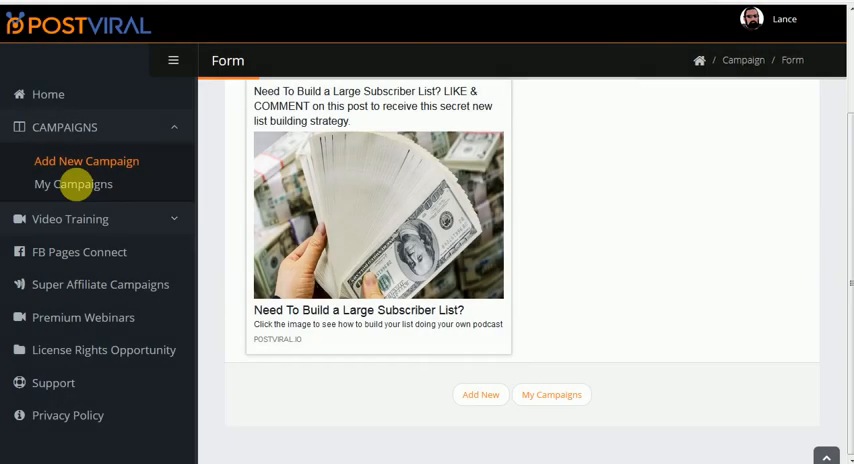
mouse_move(70, 220)
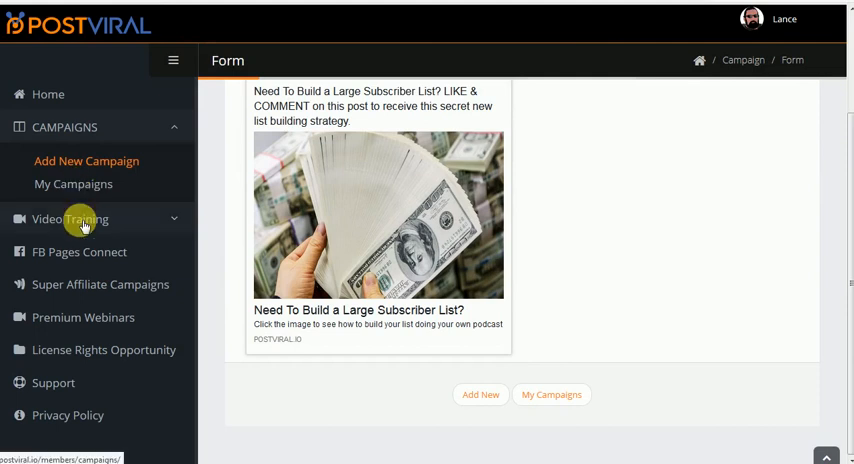